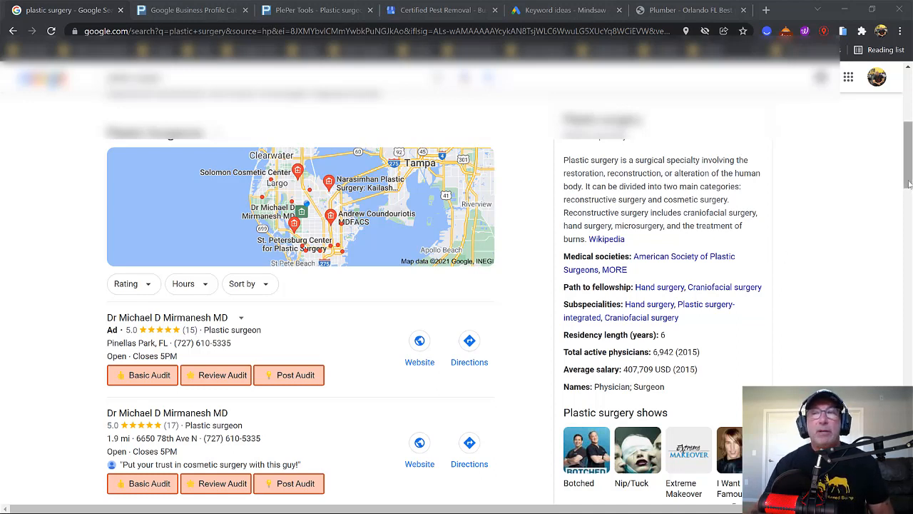
View the Google PLASTIC SURGEON results through the Mobile simulator extension, as a phone shows them
scroll(down, 3)
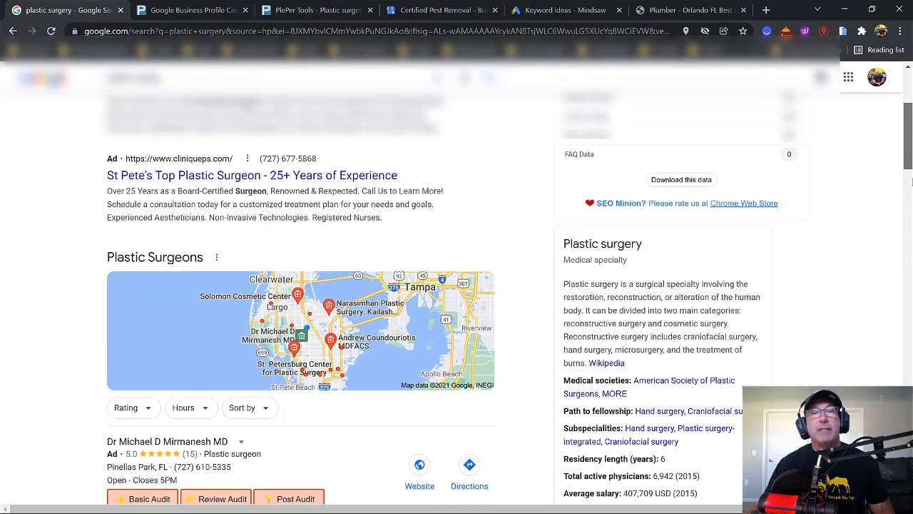
scroll(down, 3)
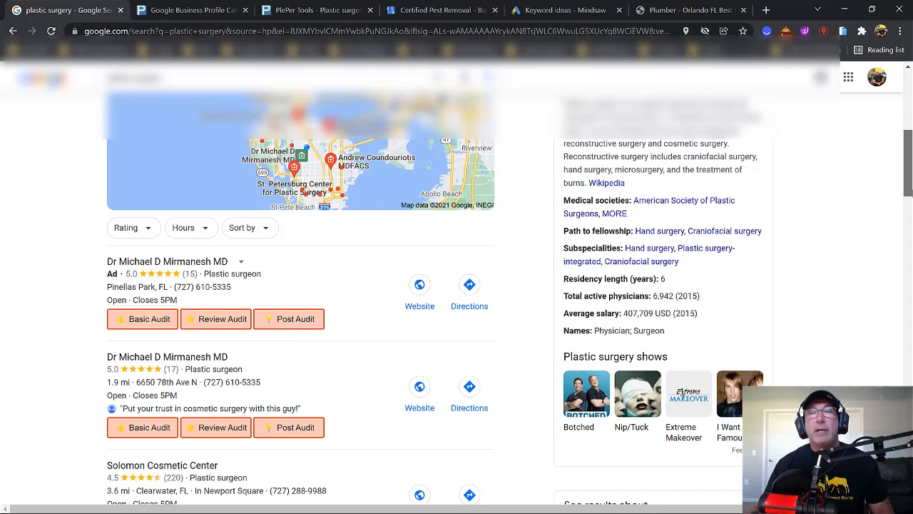
scroll(down, 3)
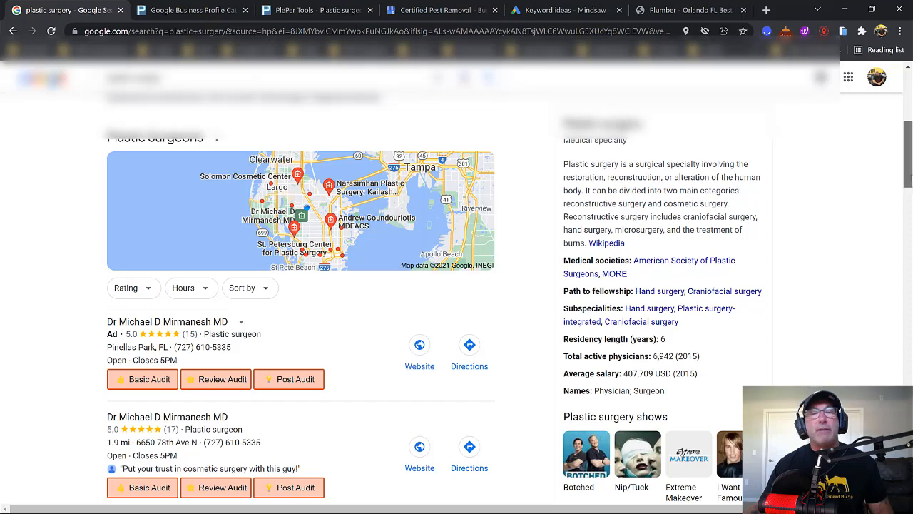
scroll(down, 3)
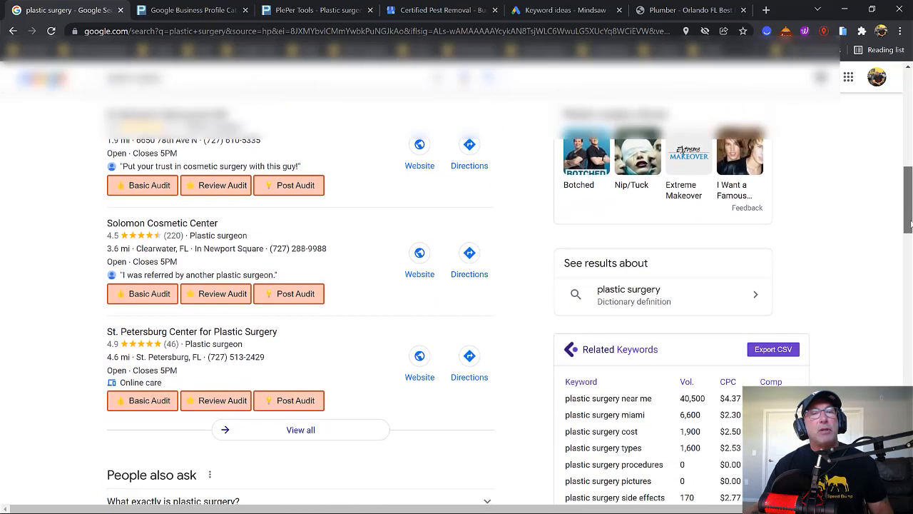
scroll(down, 3)
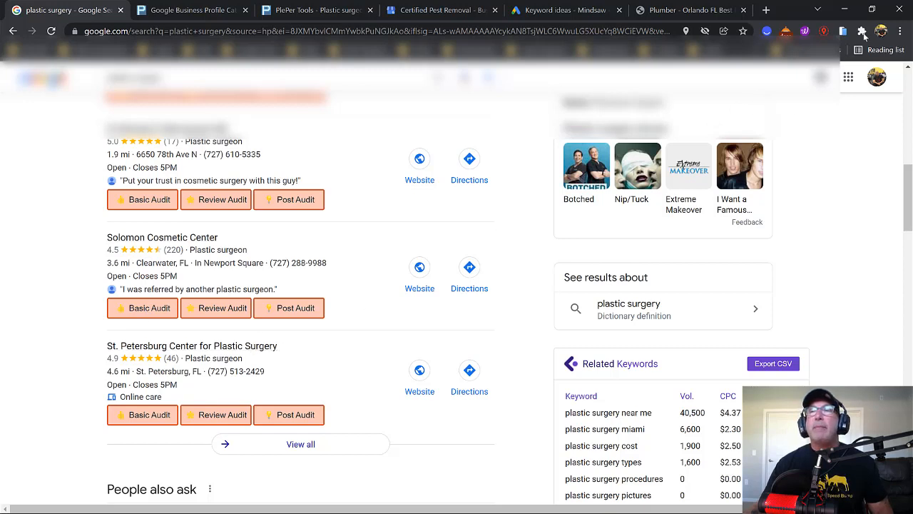
click(862, 31)
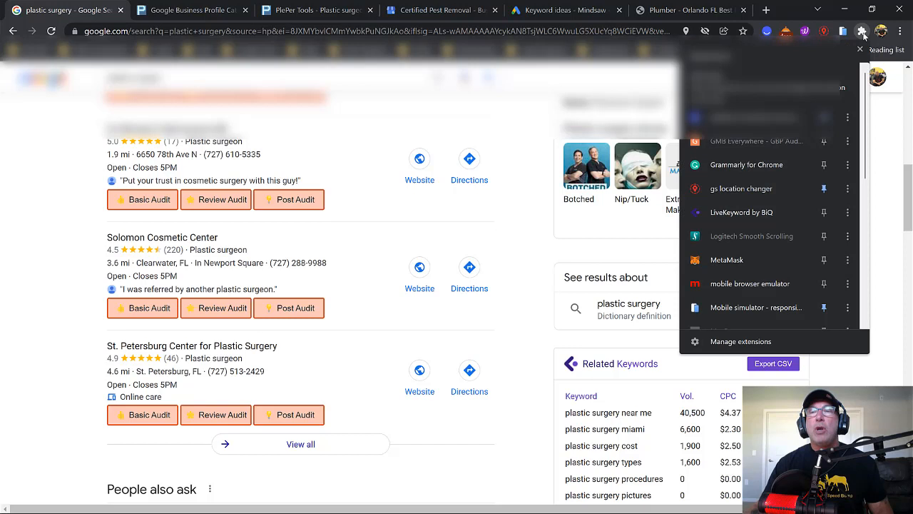
click(862, 30)
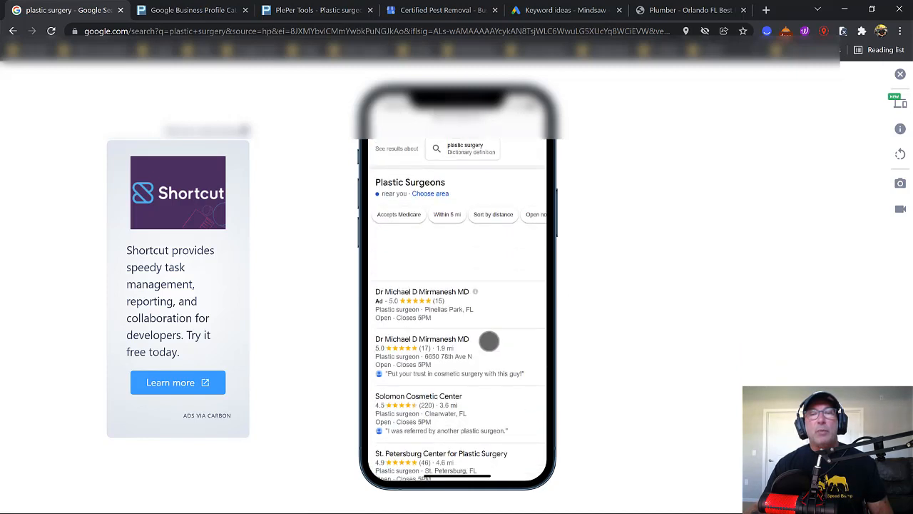
scroll(down, 3)
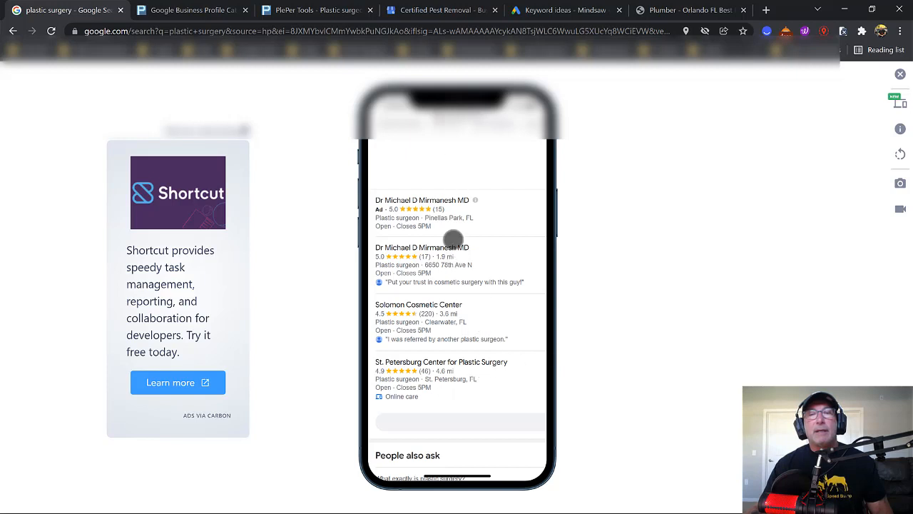
mouse_move(522, 314)
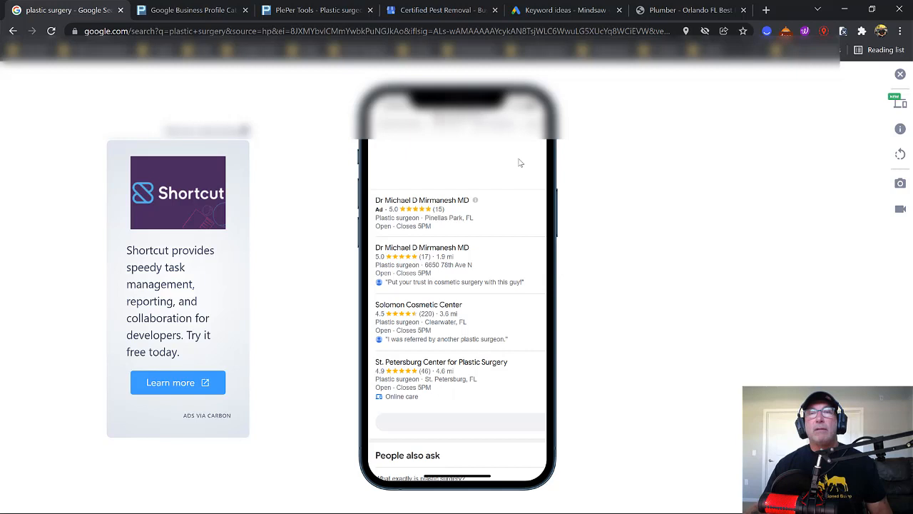
click(436, 265)
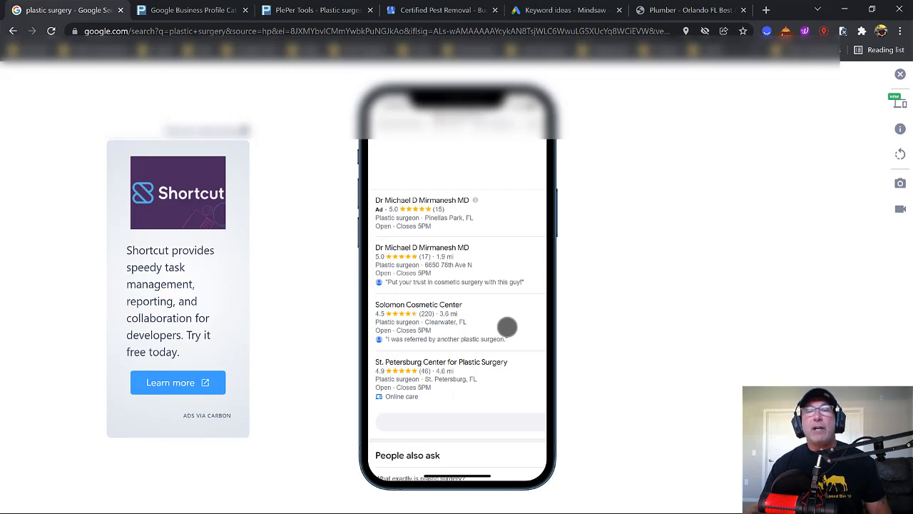
mouse_move(571, 299)
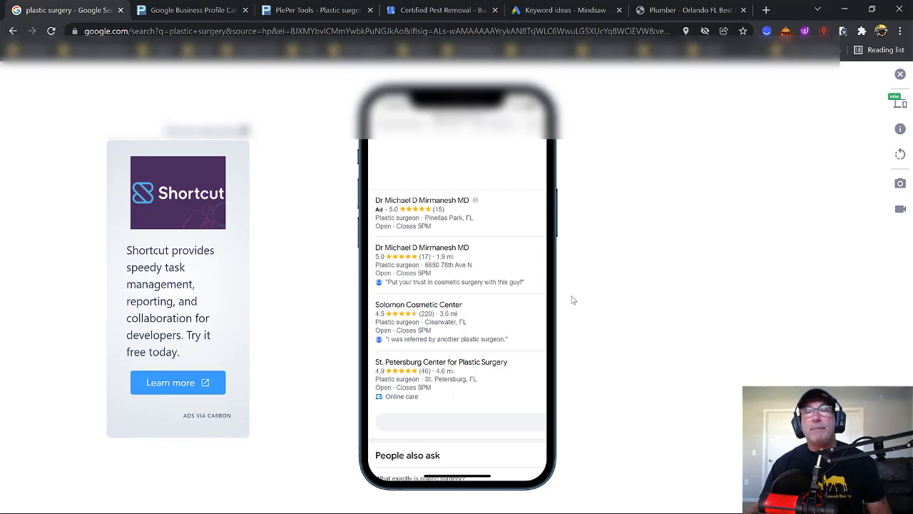
mouse_move(574, 303)
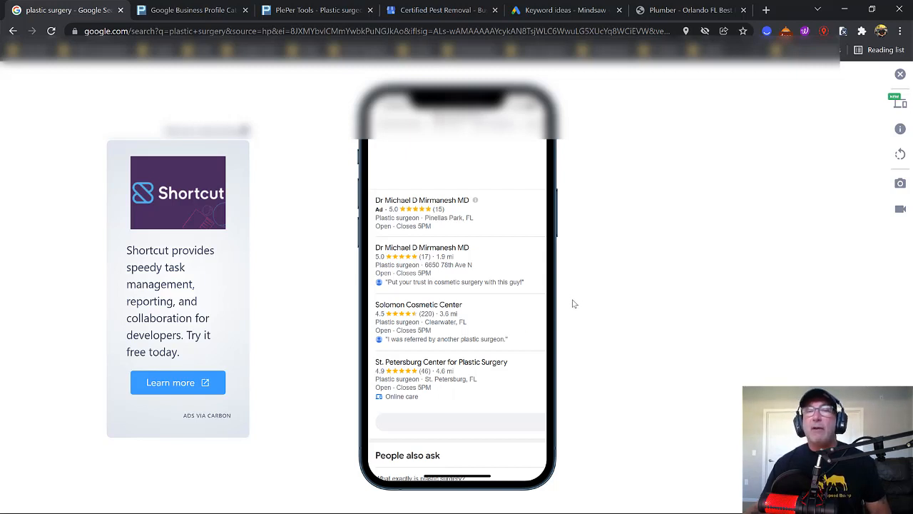
mouse_move(579, 299)
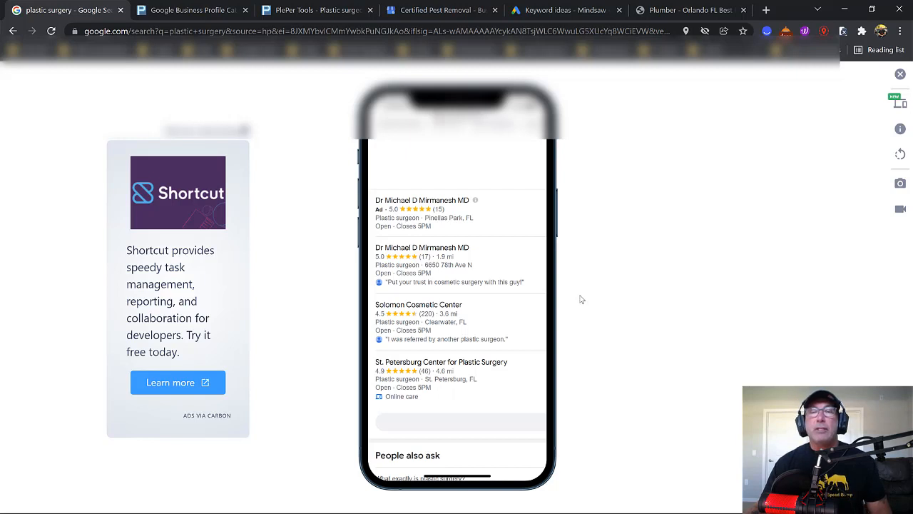
mouse_move(597, 265)
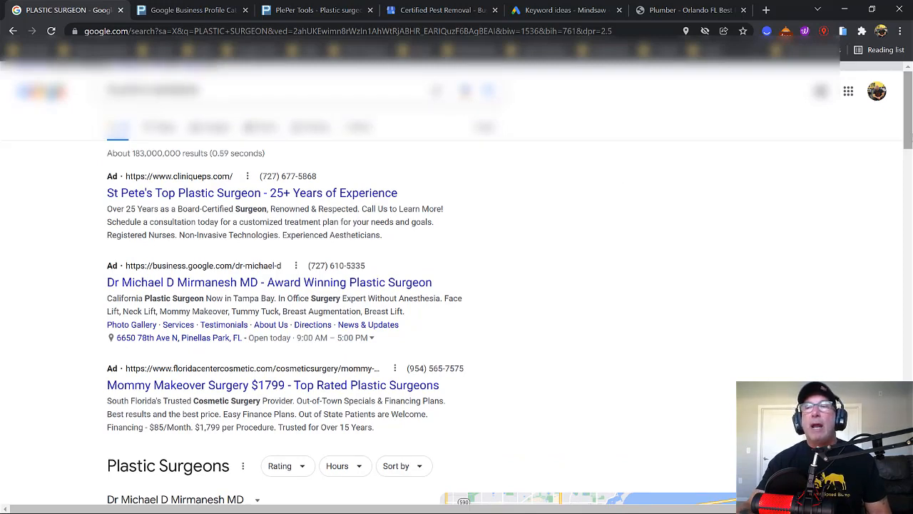
scroll(down, 3)
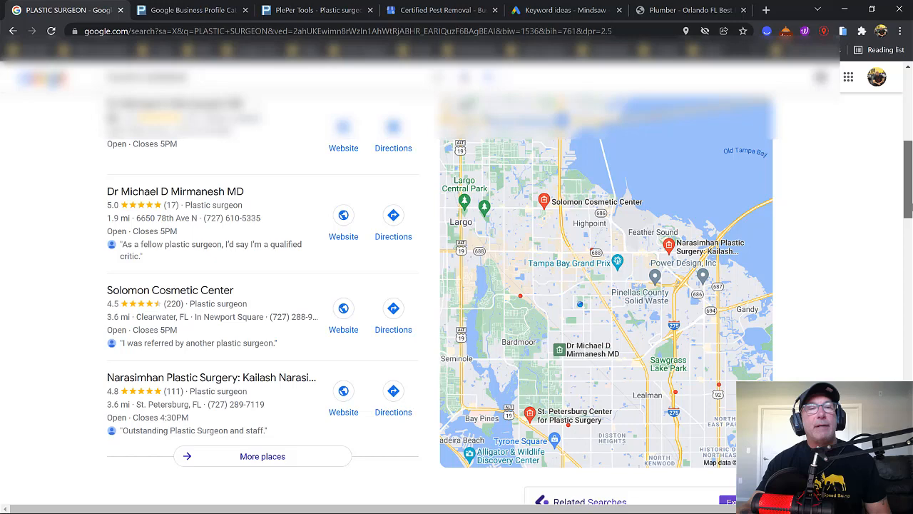
scroll(down, 3)
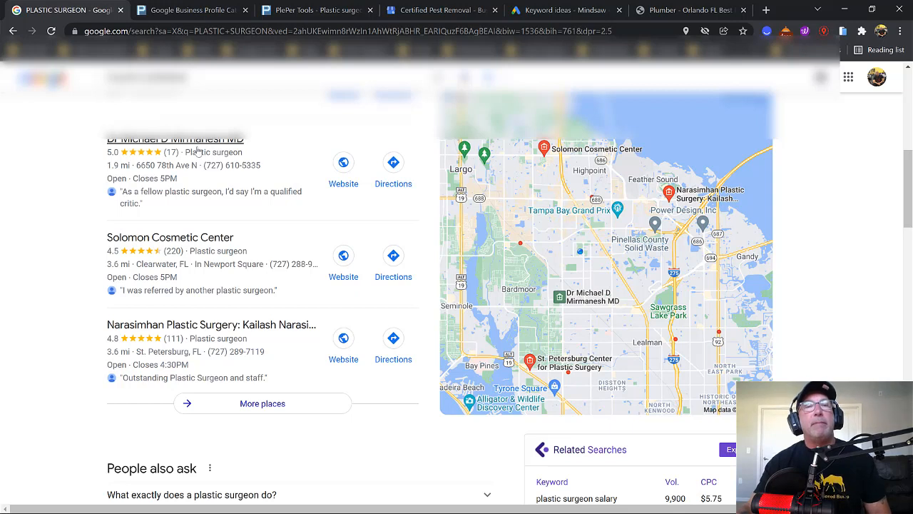
mouse_move(210, 149)
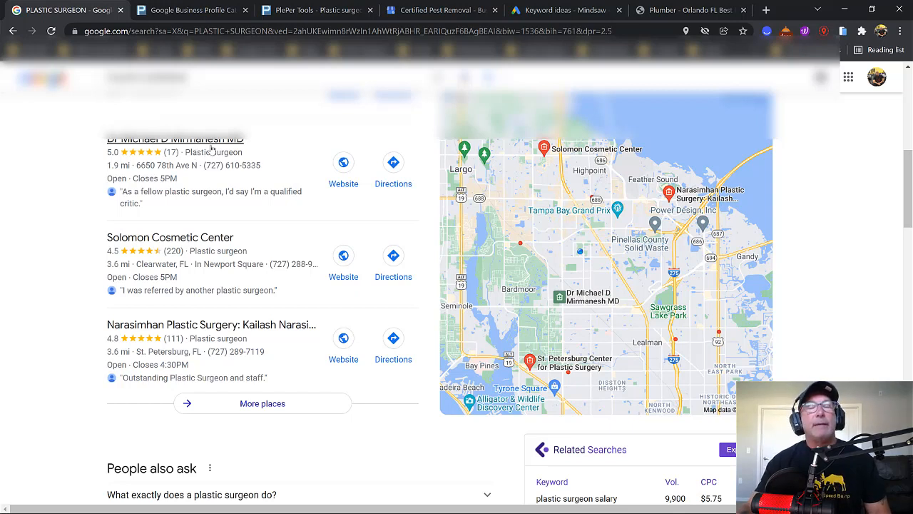
mouse_move(195, 241)
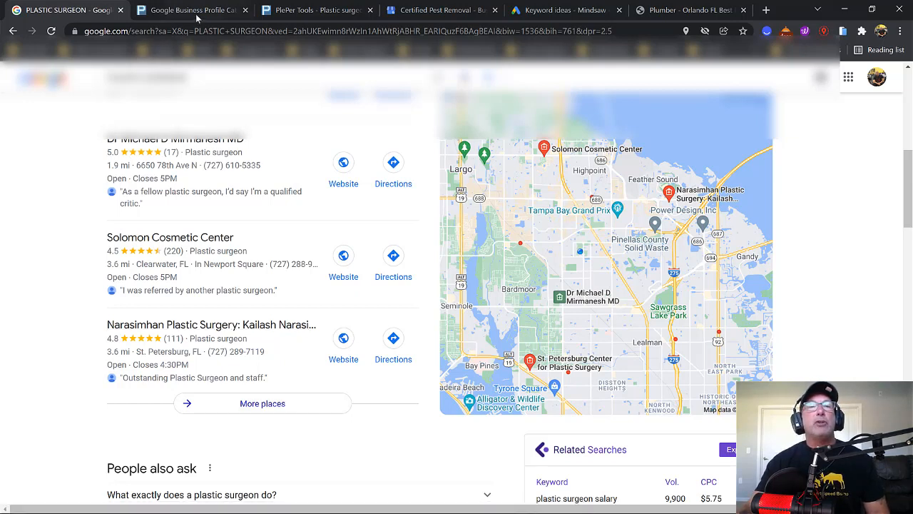
Show PlePer's Google Business Profile categories table filtered to Plastic surgeon (plastic_surgeon)
click(189, 10)
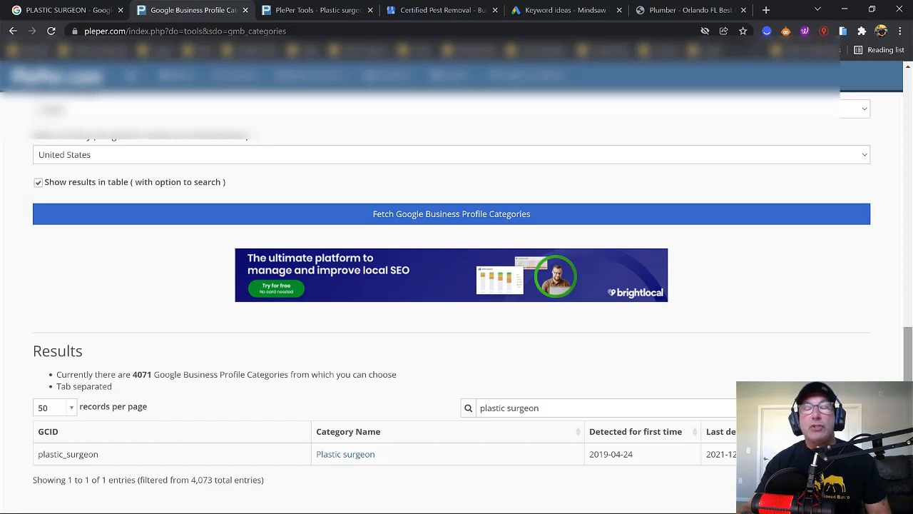
mouse_move(505, 302)
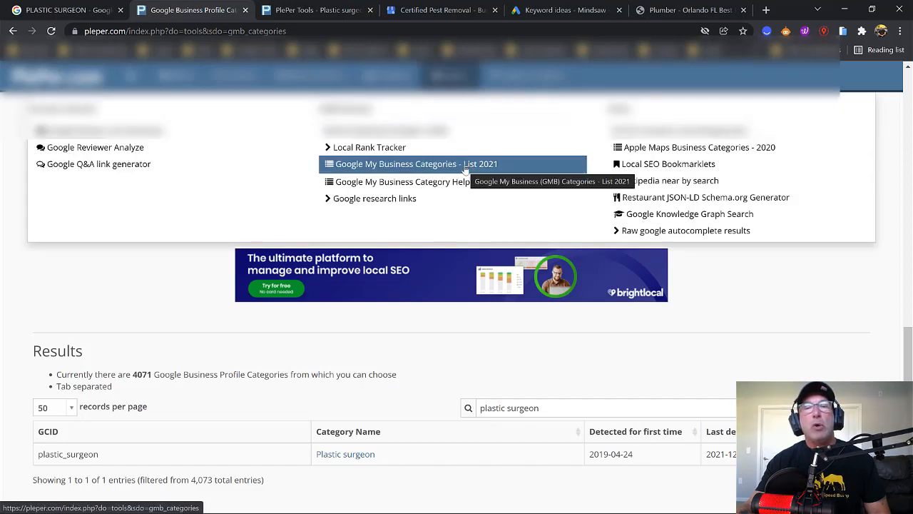
mouse_move(478, 171)
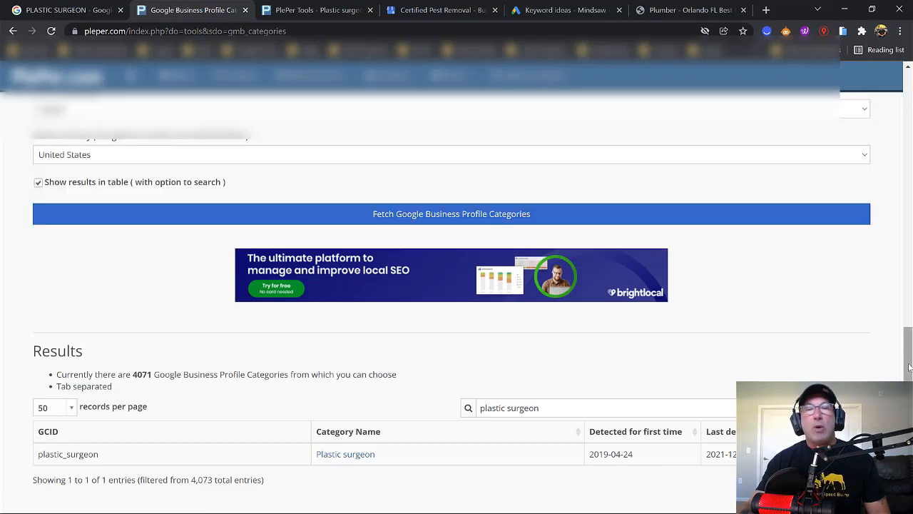
scroll(down, 3)
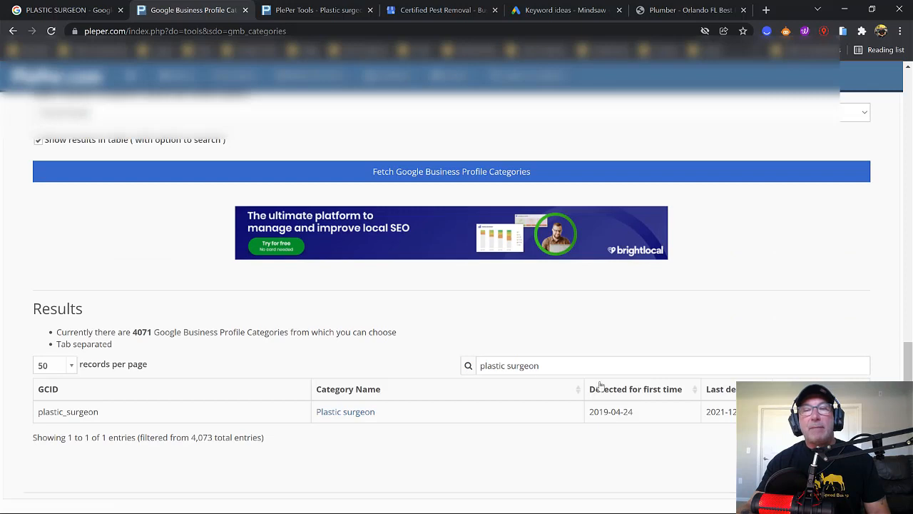
mouse_move(560, 418)
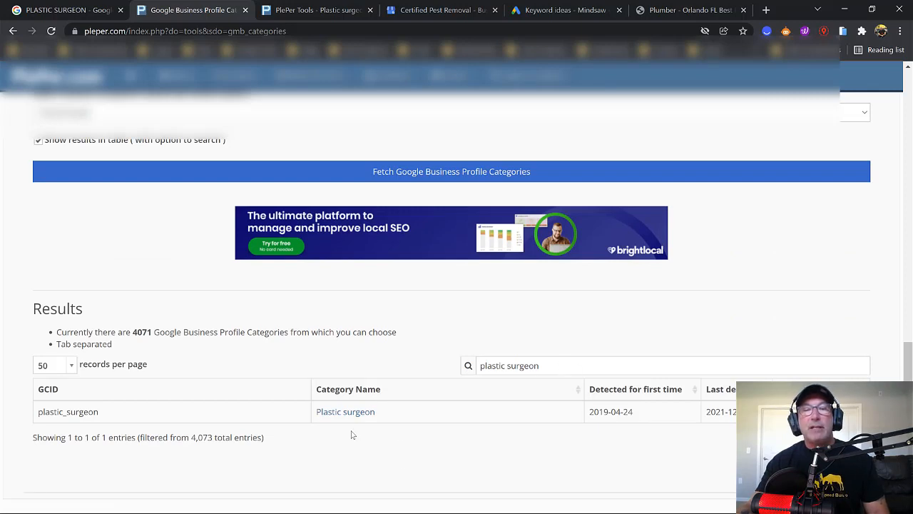
click(345, 410)
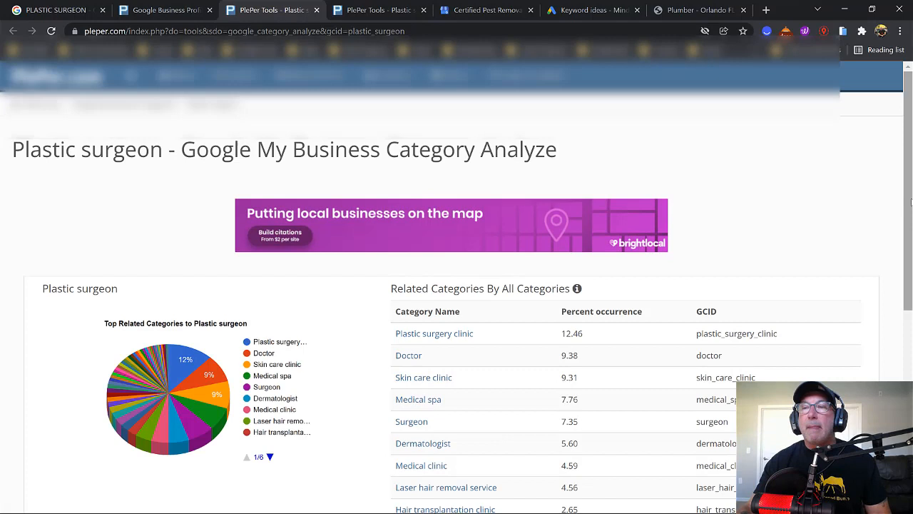
scroll(down, 3)
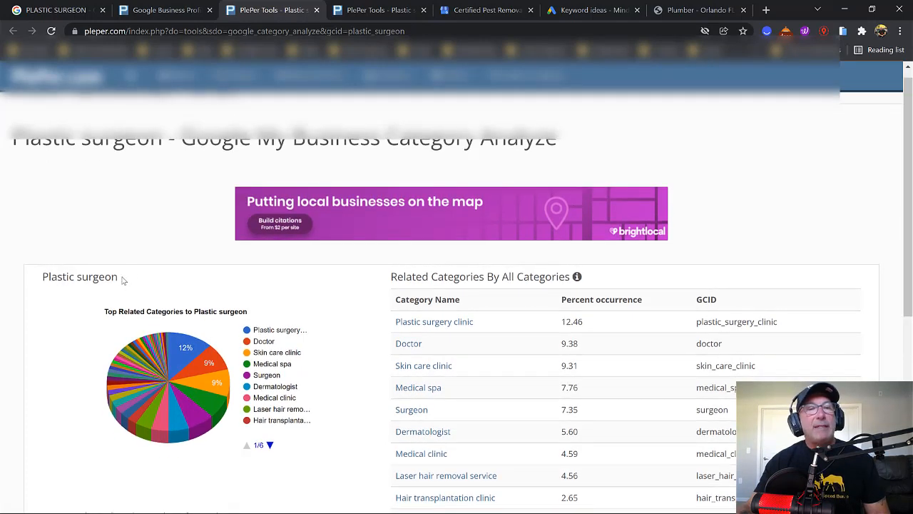
double_click(80, 277)
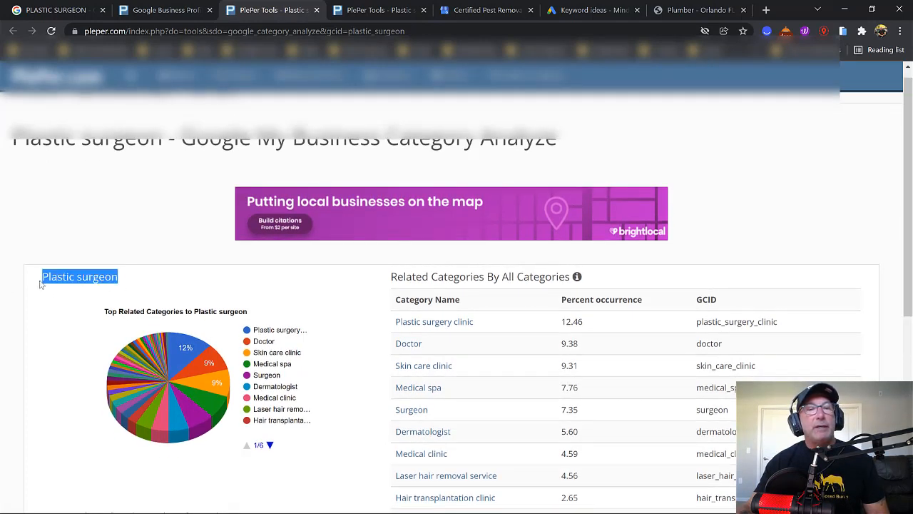
mouse_move(307, 283)
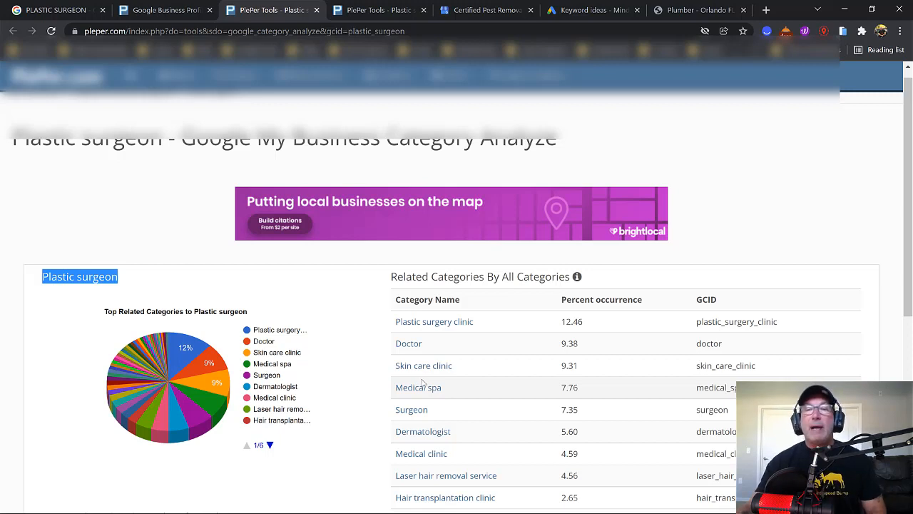
mouse_move(418, 387)
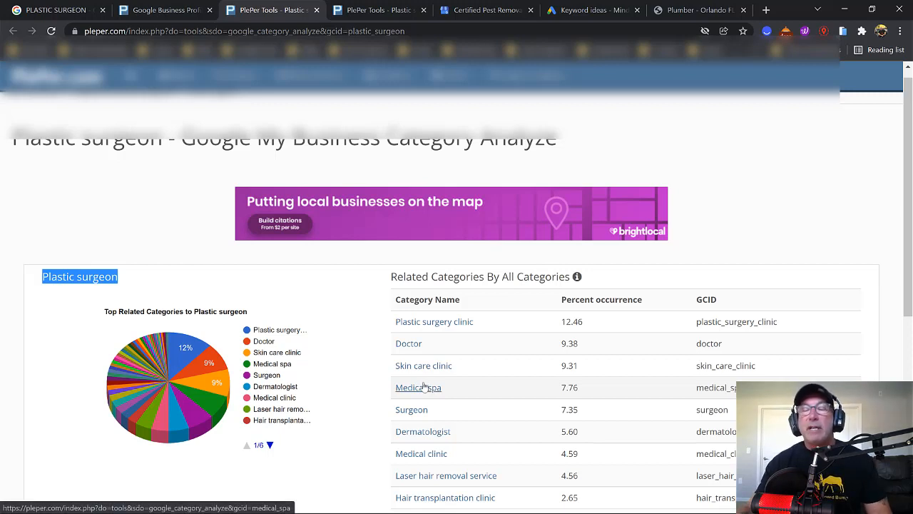
mouse_move(446, 497)
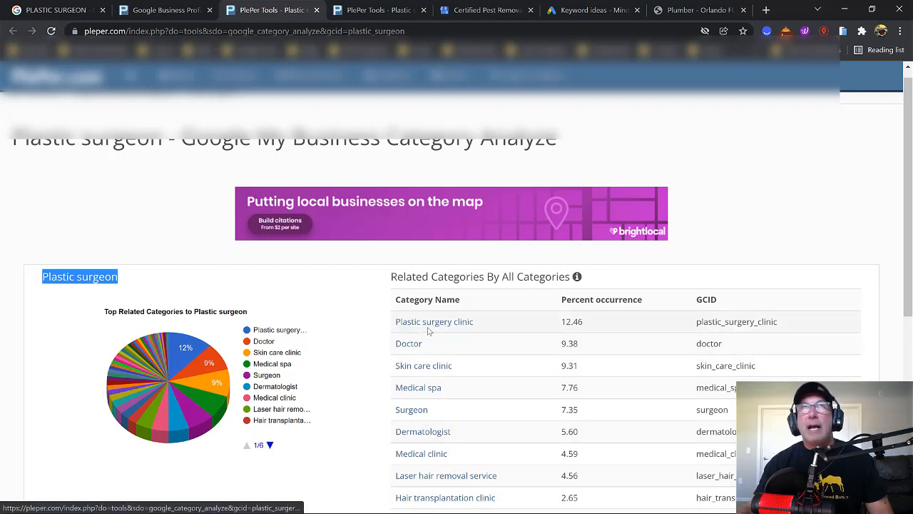
mouse_move(434, 321)
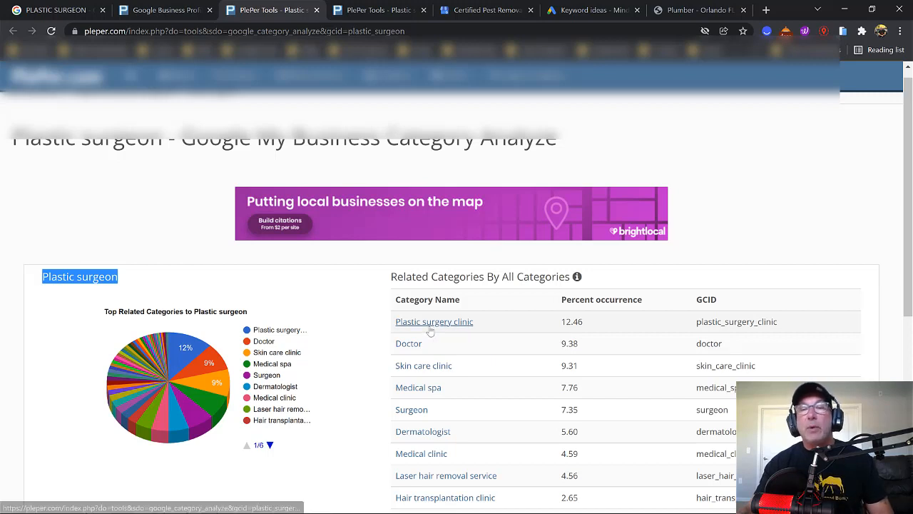
mouse_move(434, 321)
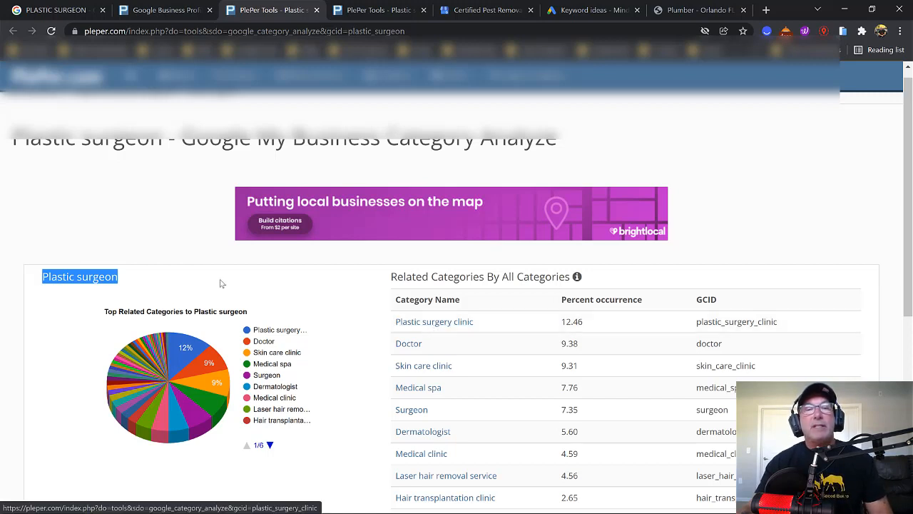
mouse_move(409, 317)
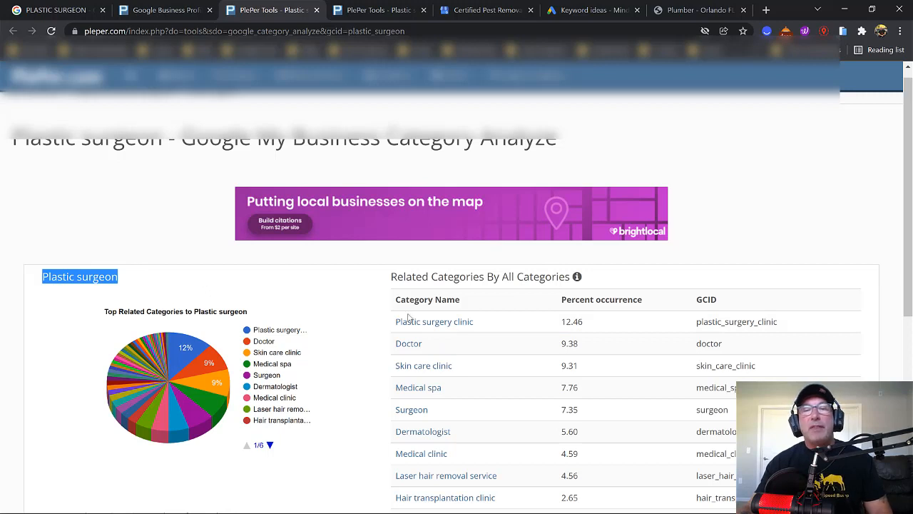
mouse_move(430, 344)
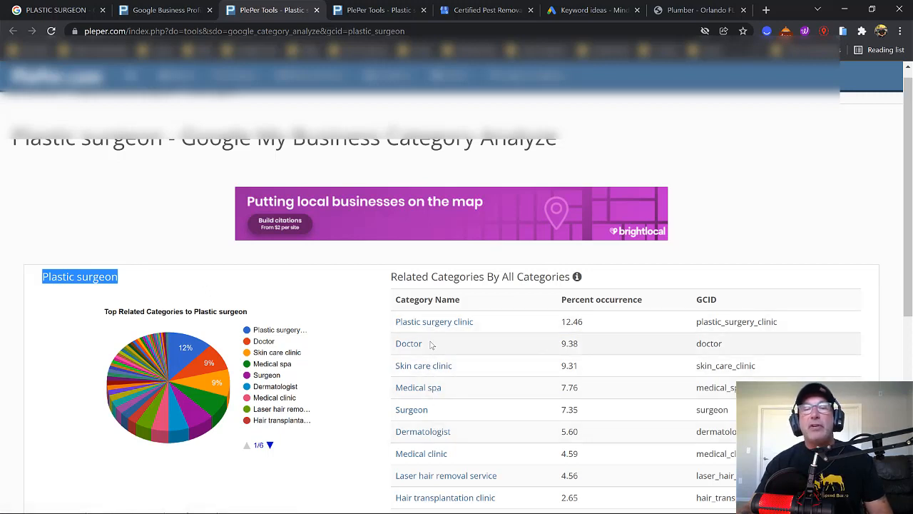
mouse_move(418, 387)
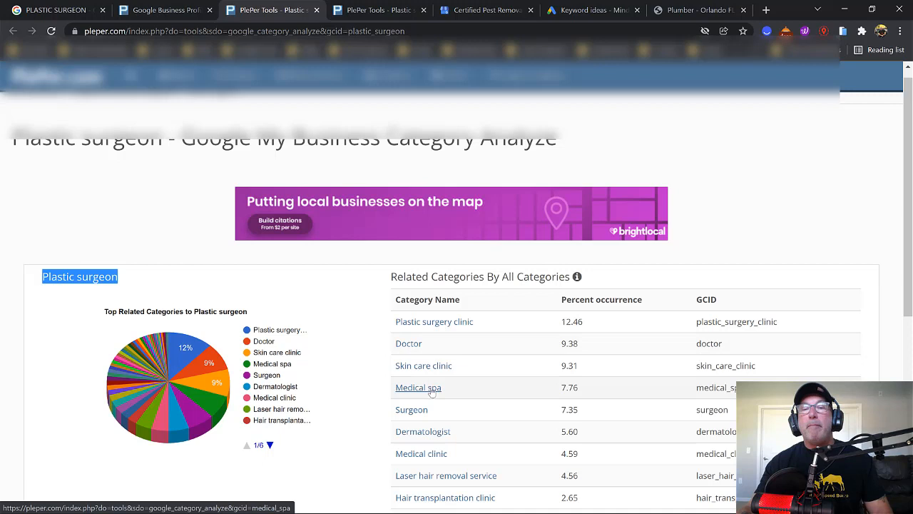
mouse_move(121, 291)
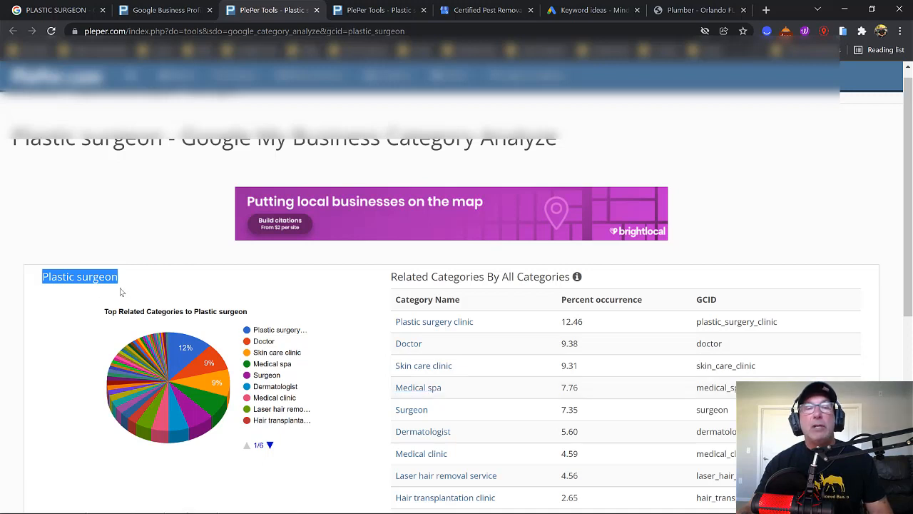
mouse_move(412, 414)
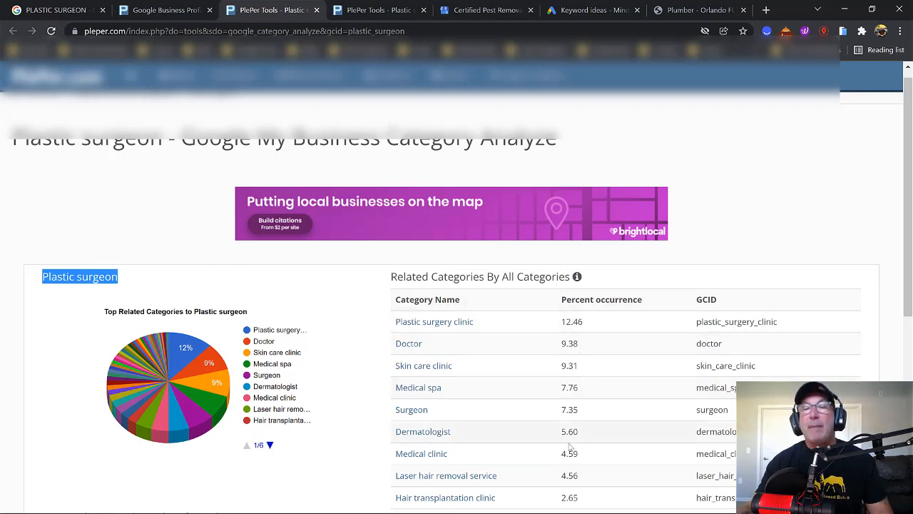
mouse_move(566, 473)
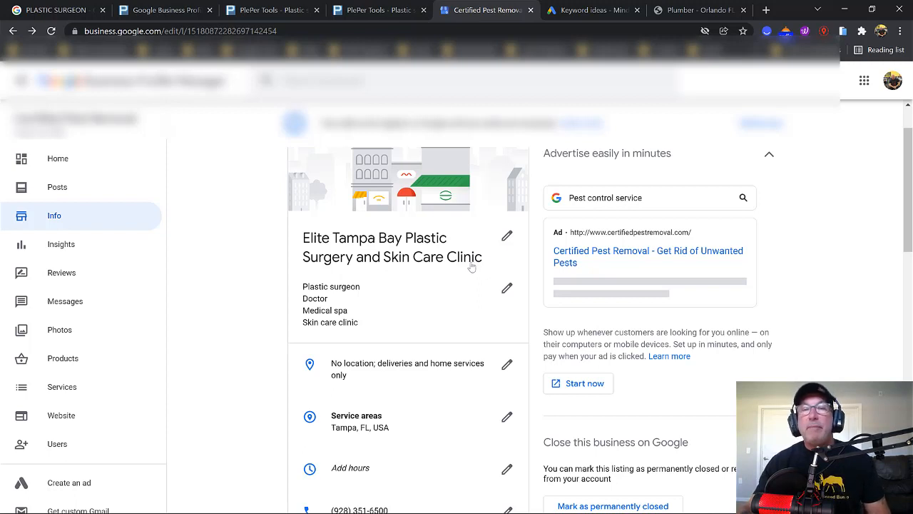
mouse_move(368, 250)
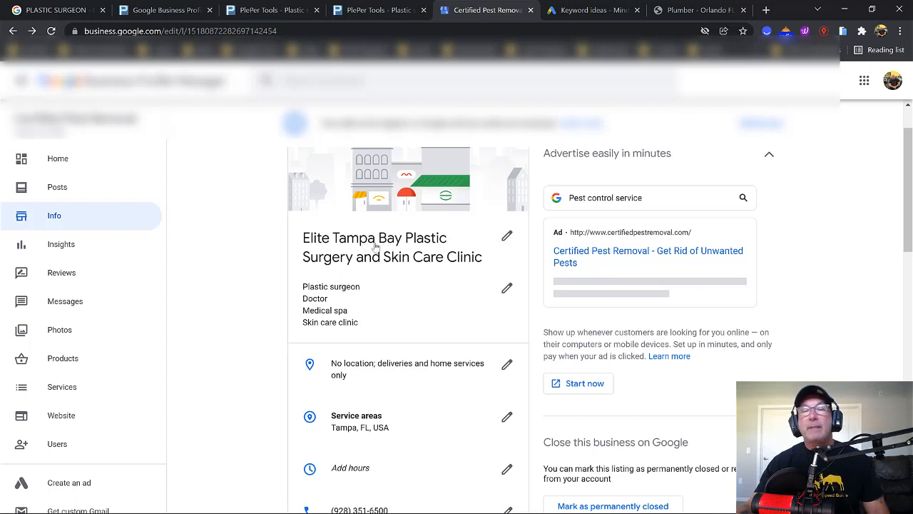
mouse_move(428, 246)
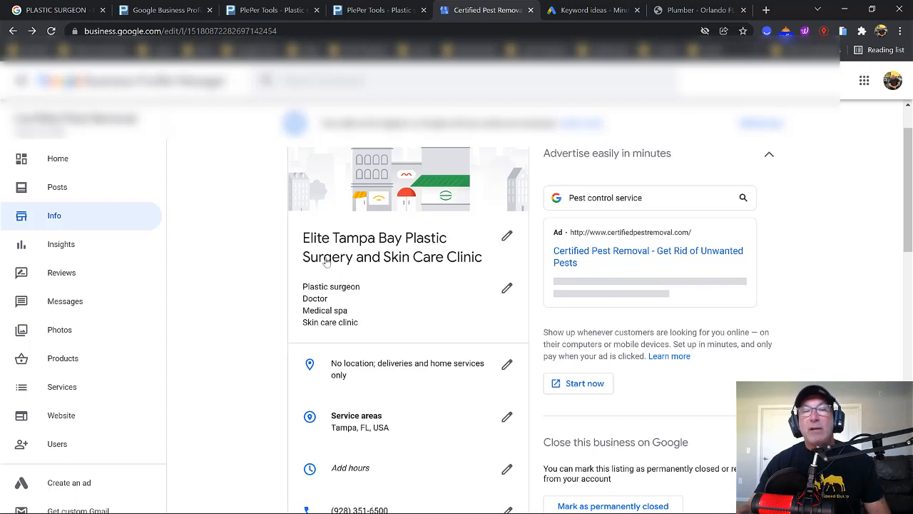
mouse_move(399, 270)
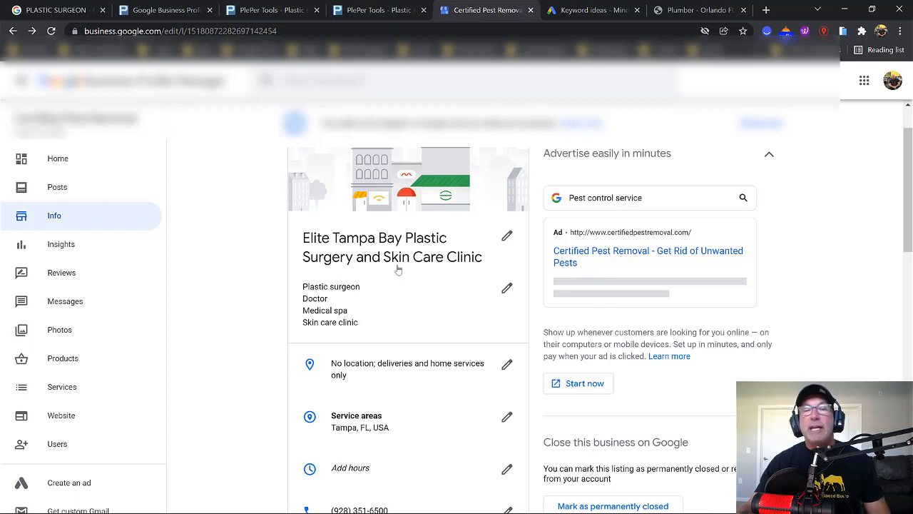
mouse_move(410, 266)
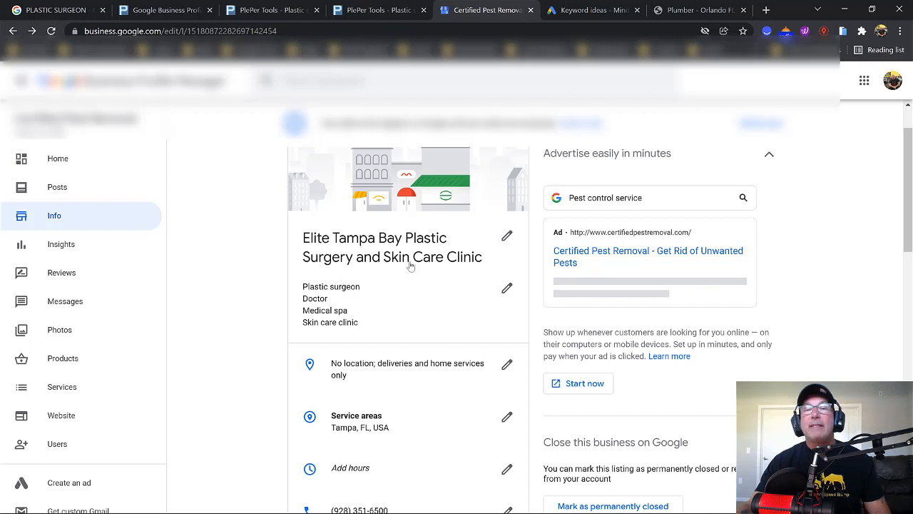
mouse_move(471, 264)
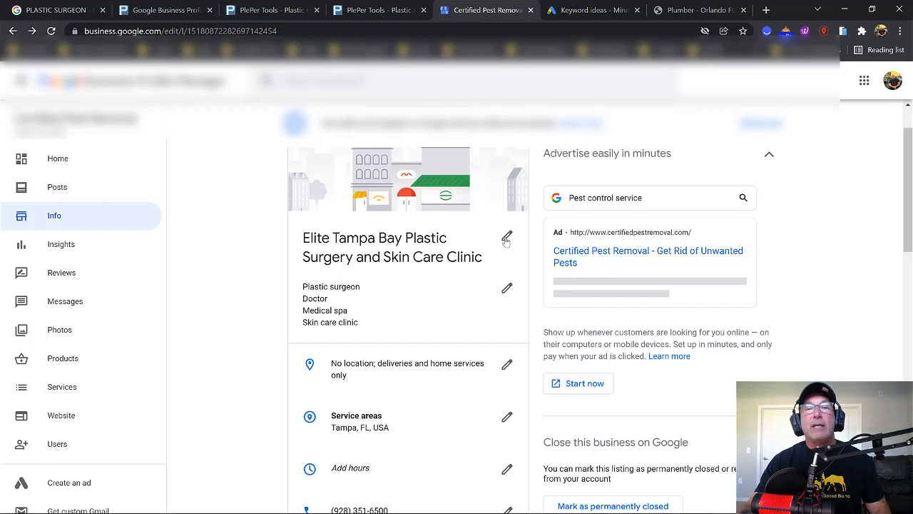
Change 'Surgery' to 'Surgeon' in the business name and apply it
click(505, 237)
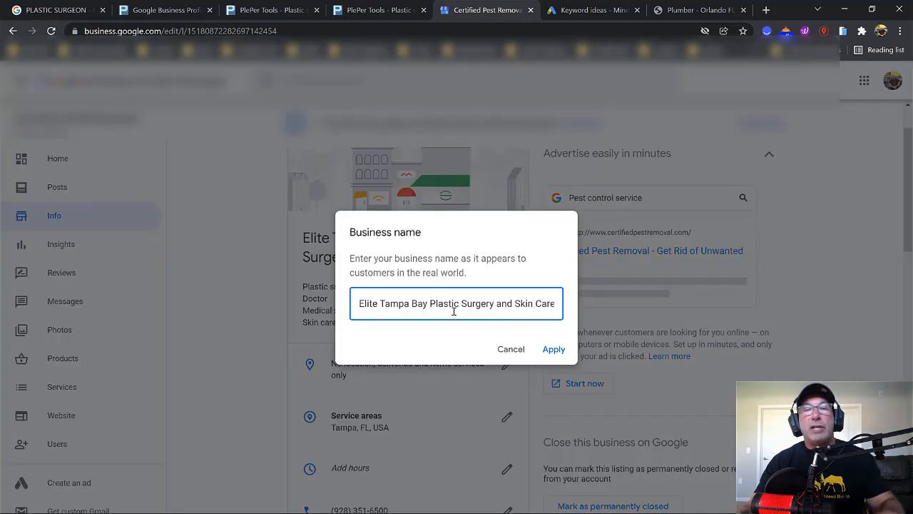
mouse_move(592, 309)
text(on)
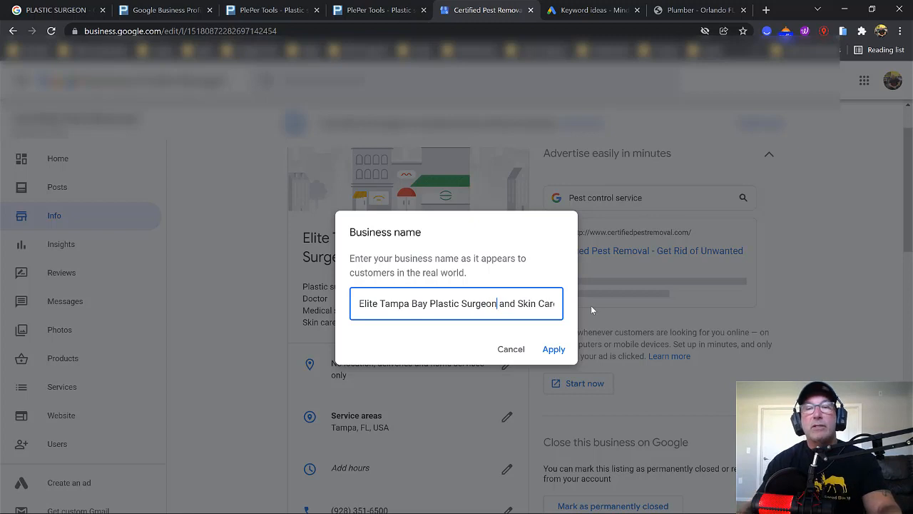
click(553, 348)
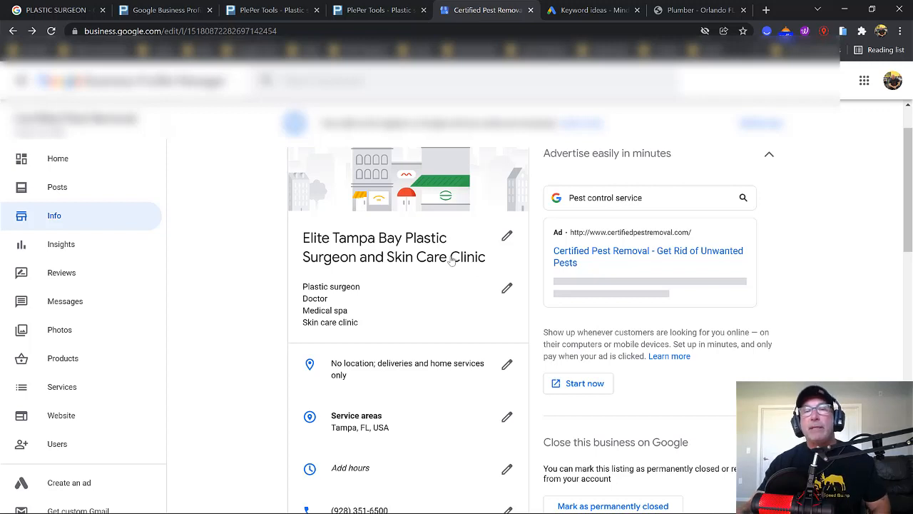
mouse_move(335, 245)
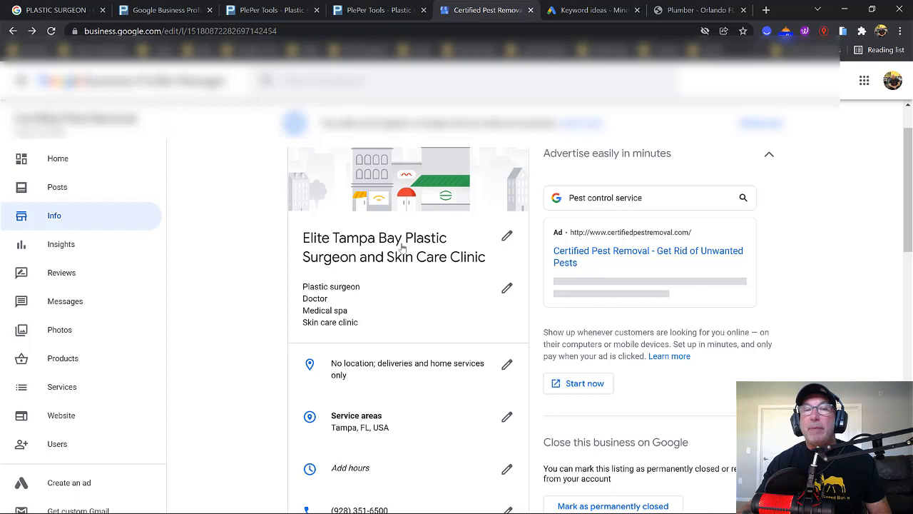
mouse_move(313, 246)
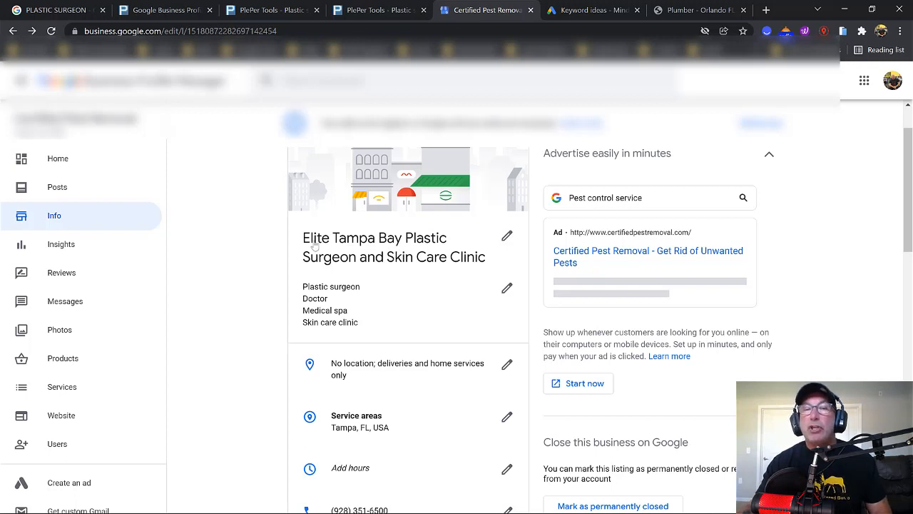
mouse_move(316, 247)
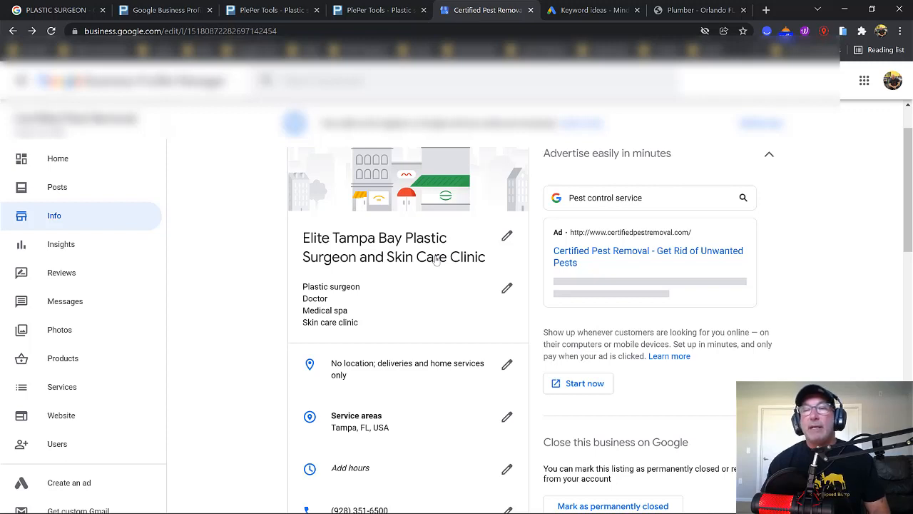
mouse_move(443, 280)
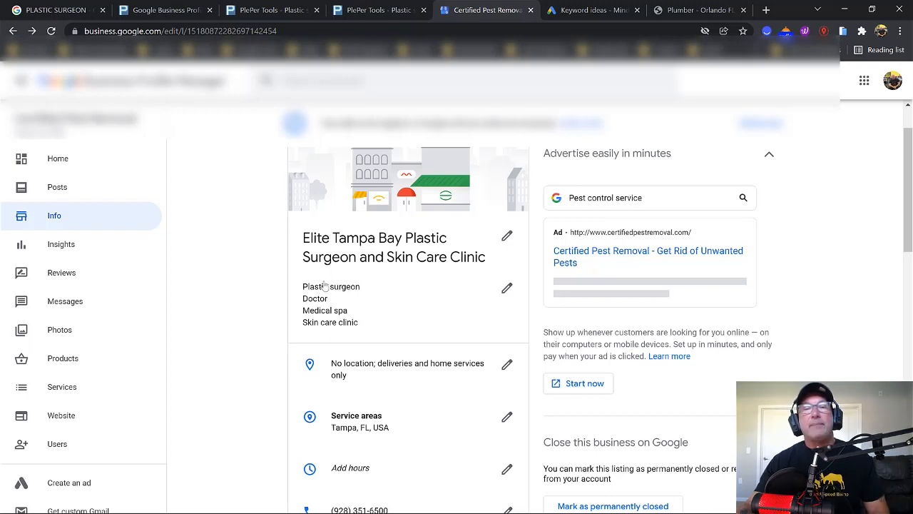
Check the profile categories Plastic surgeon, Doctor, Medical spa and Skin care clinic, then go to the plumbing site
click(368, 10)
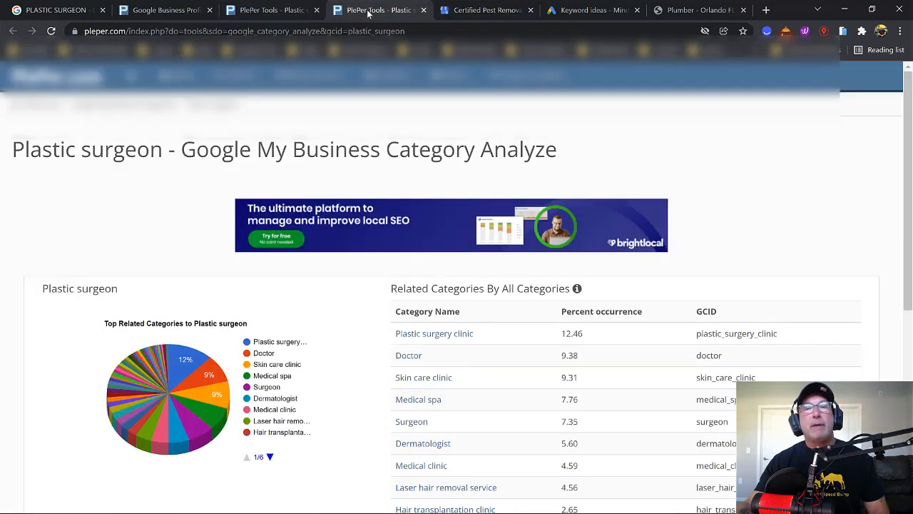
mouse_move(432, 423)
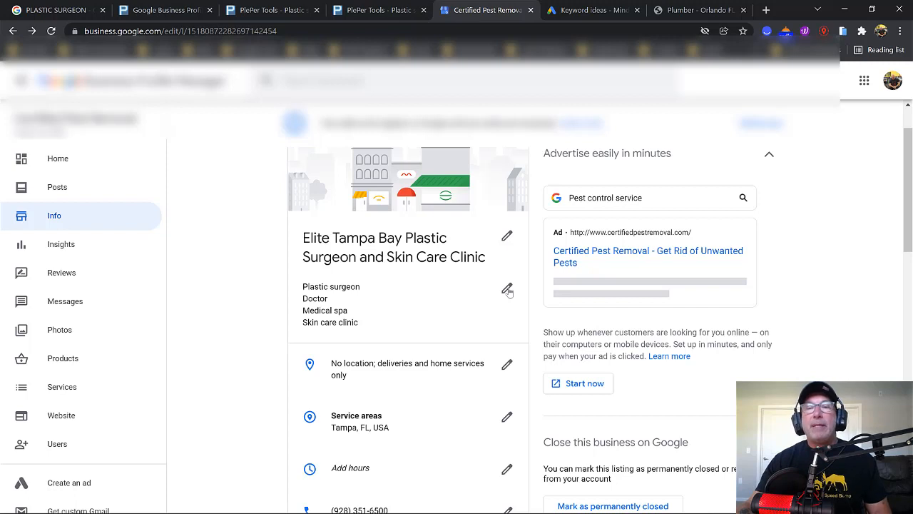
click(507, 290)
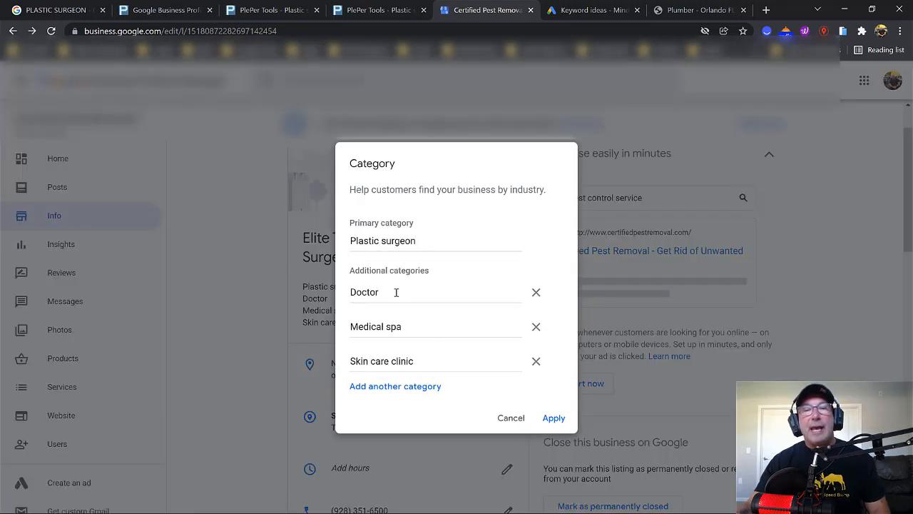
mouse_move(417, 421)
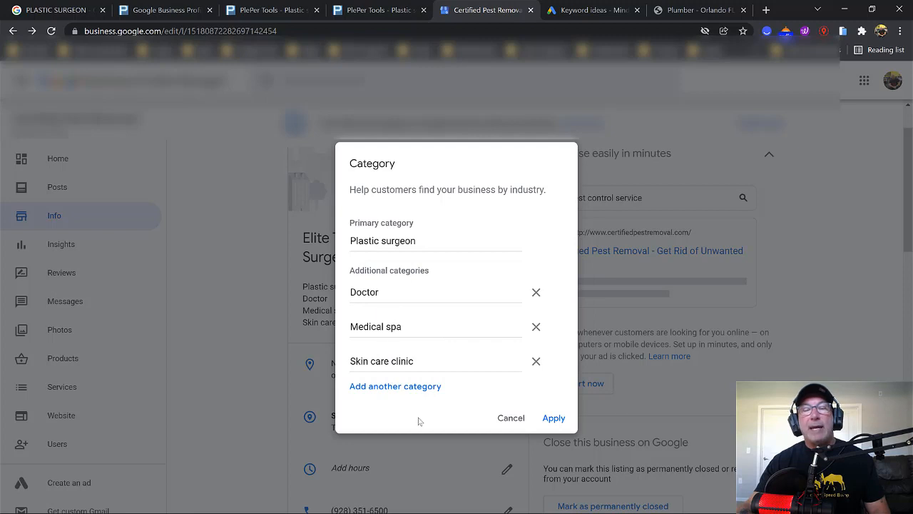
click(554, 417)
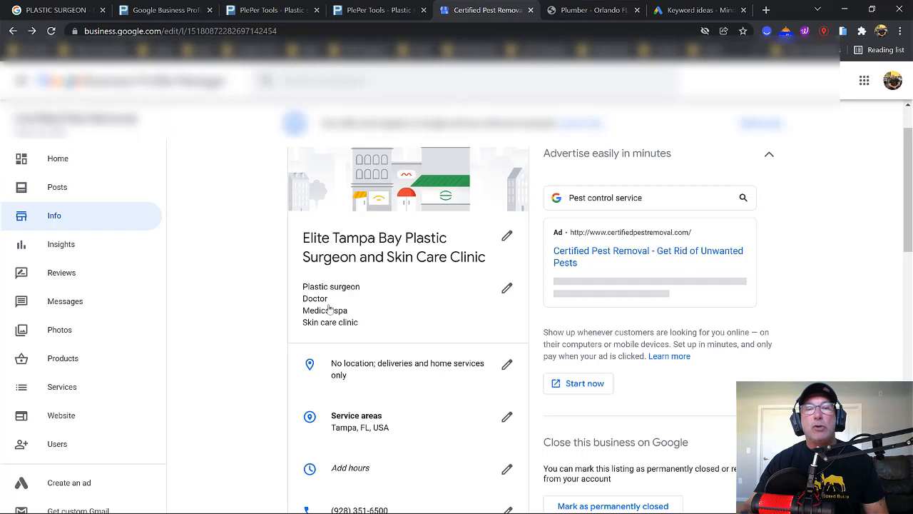
mouse_move(324, 330)
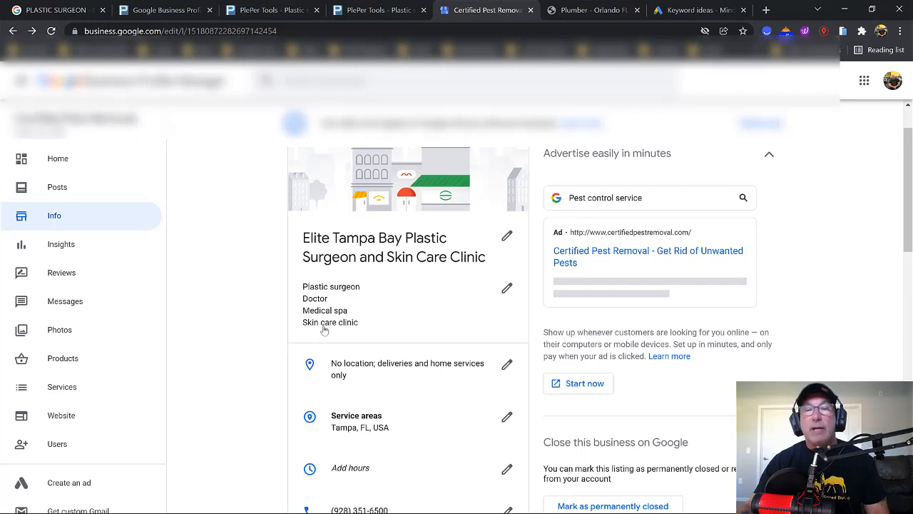
mouse_move(314, 292)
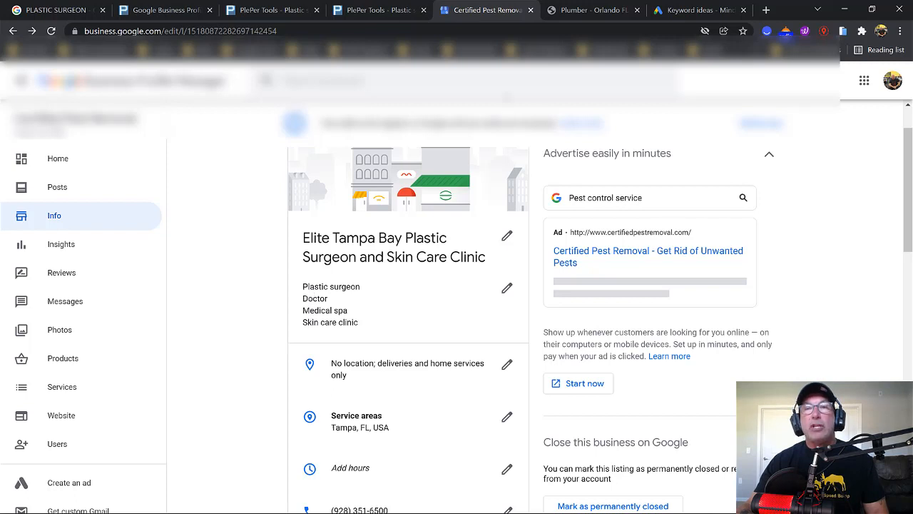
click(592, 9)
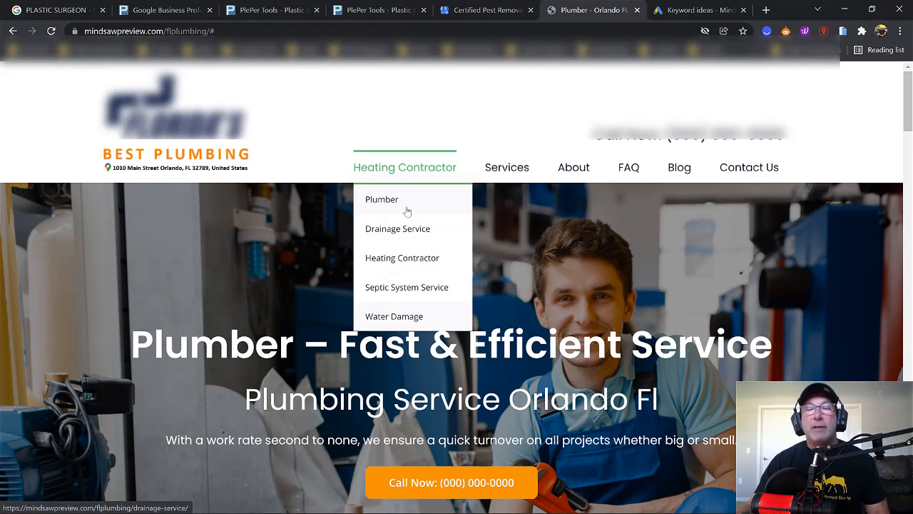
mouse_move(303, 240)
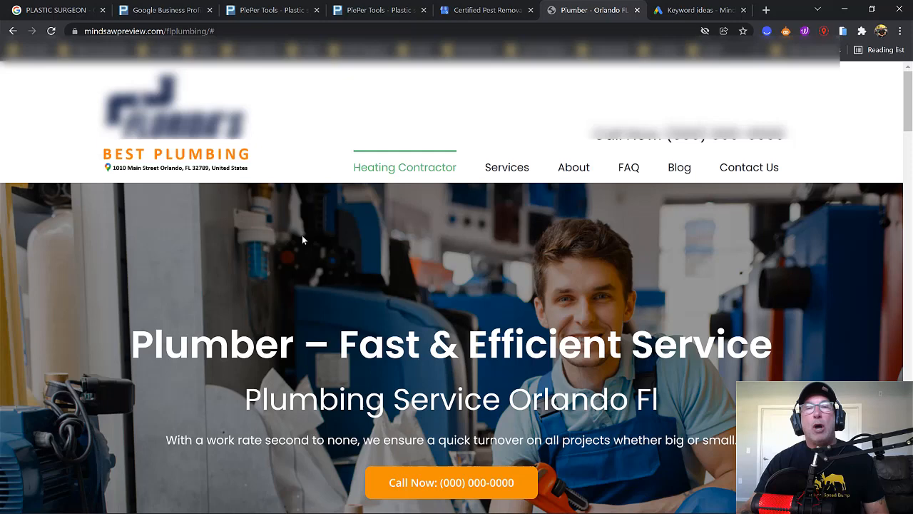
mouse_move(459, 20)
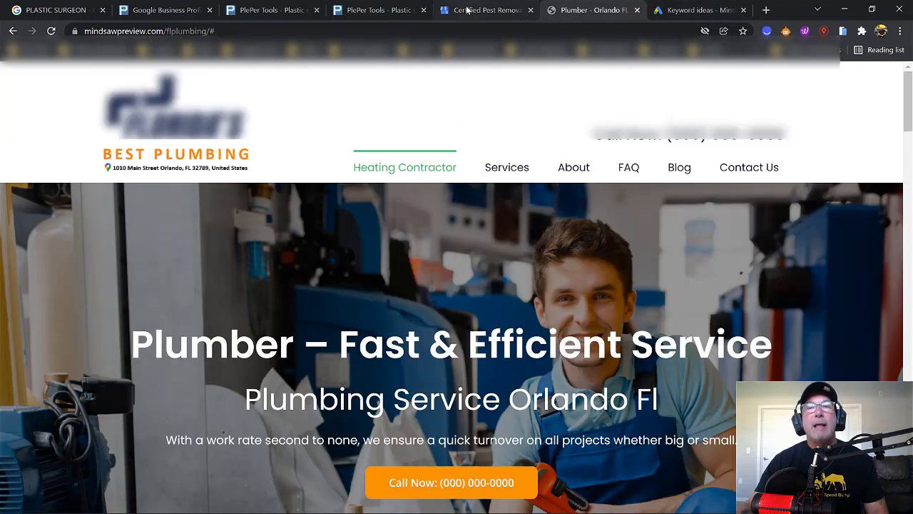
mouse_move(487, 10)
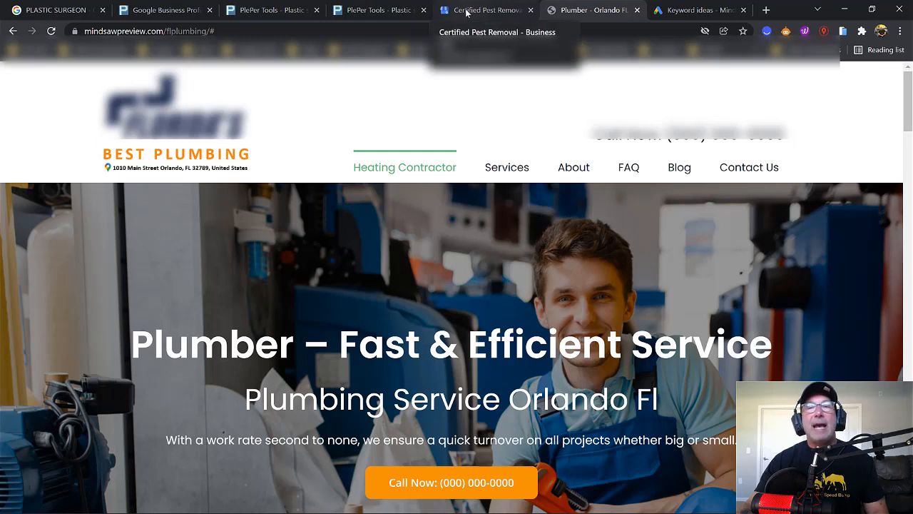
click(378, 10)
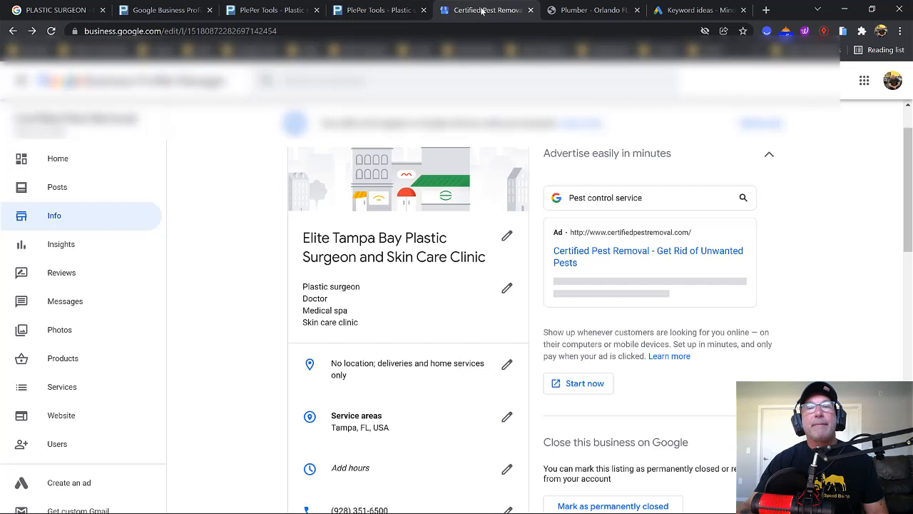
mouse_move(326, 303)
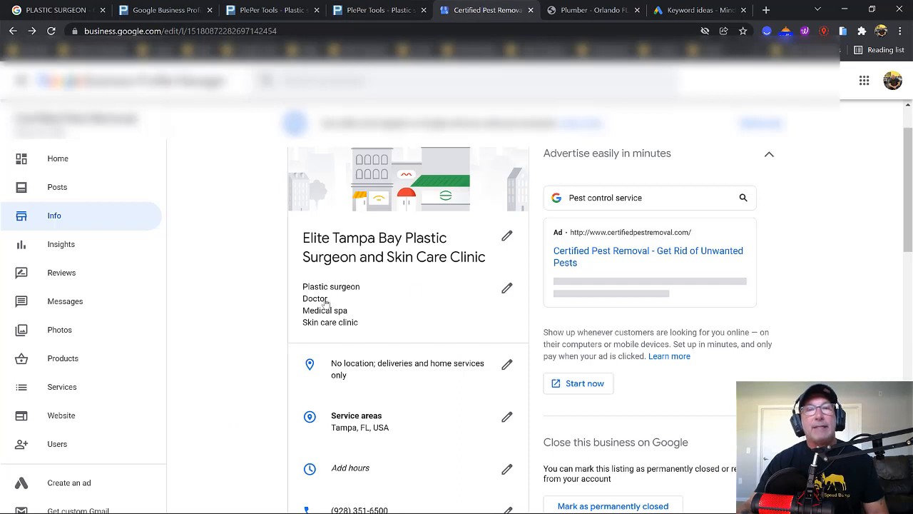
mouse_move(507, 178)
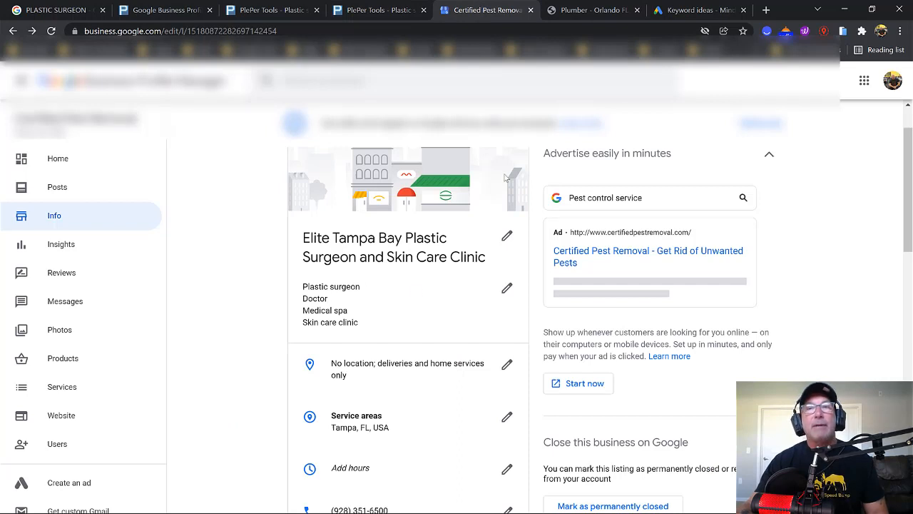
click(592, 10)
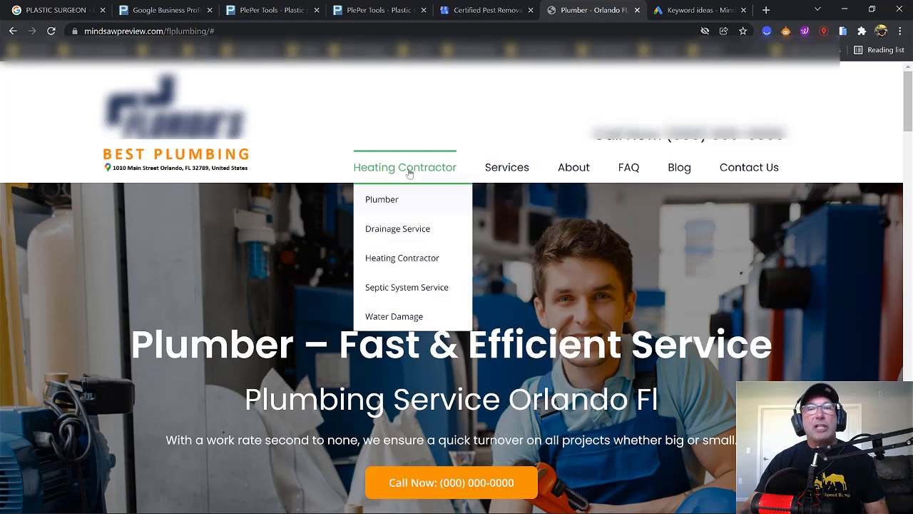
mouse_move(405, 167)
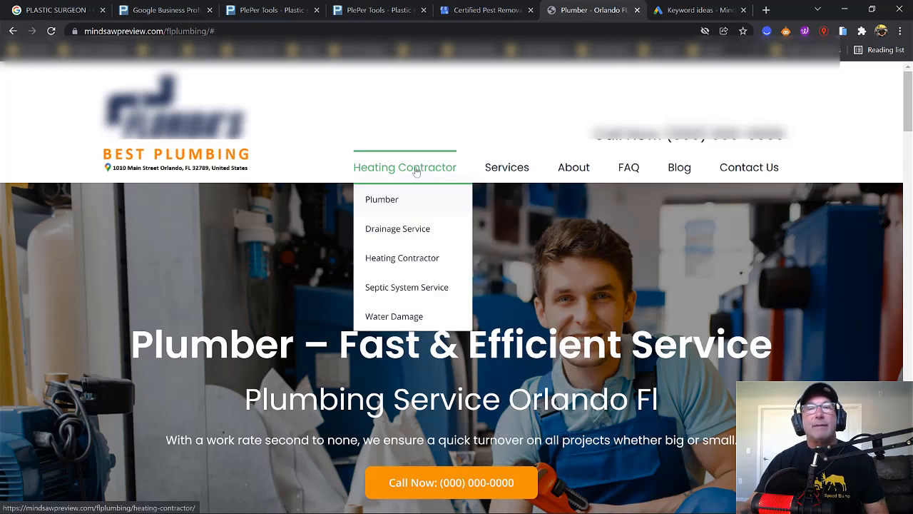
mouse_move(420, 202)
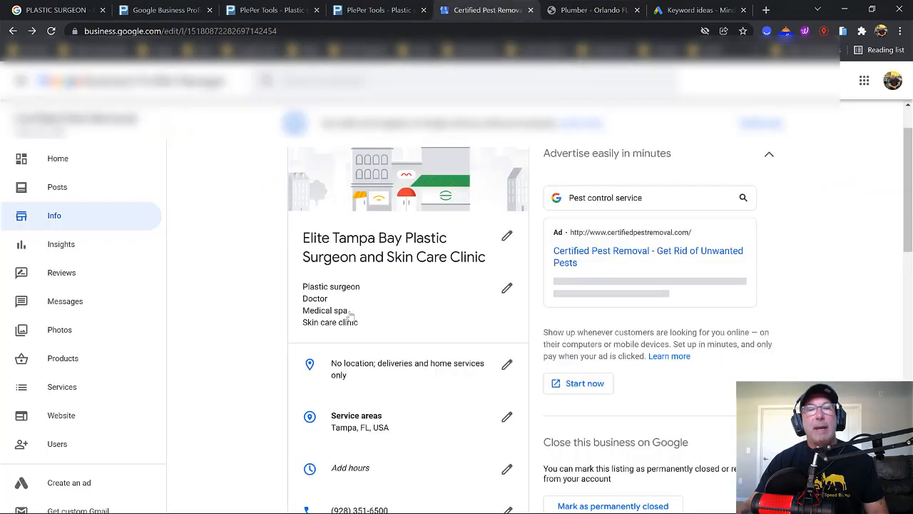
click(592, 9)
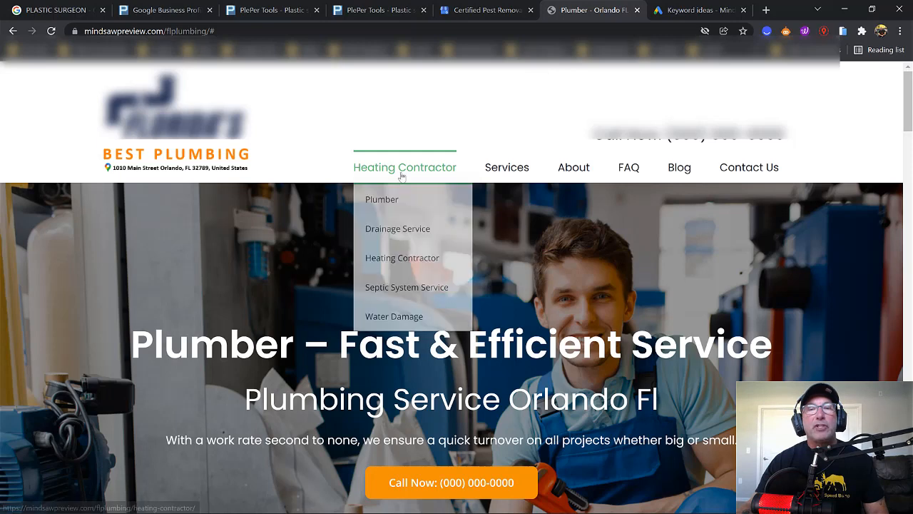
mouse_move(394, 316)
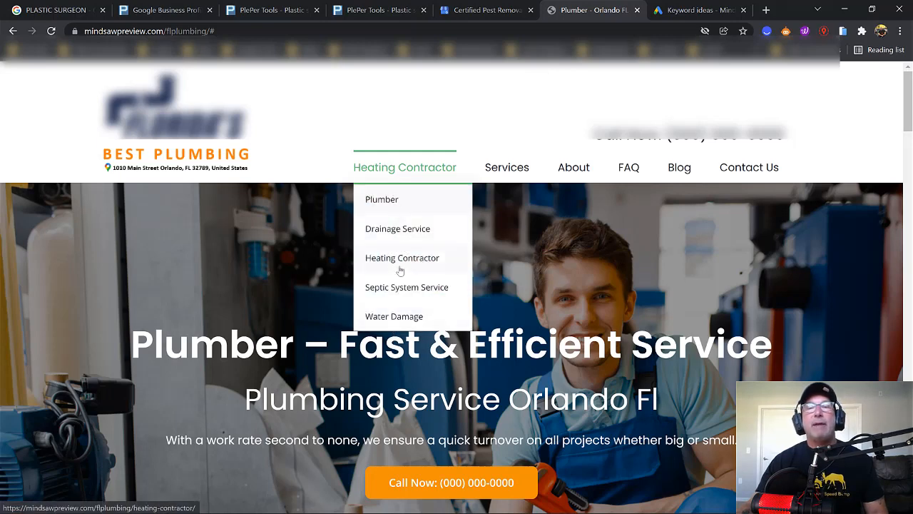
mouse_move(507, 167)
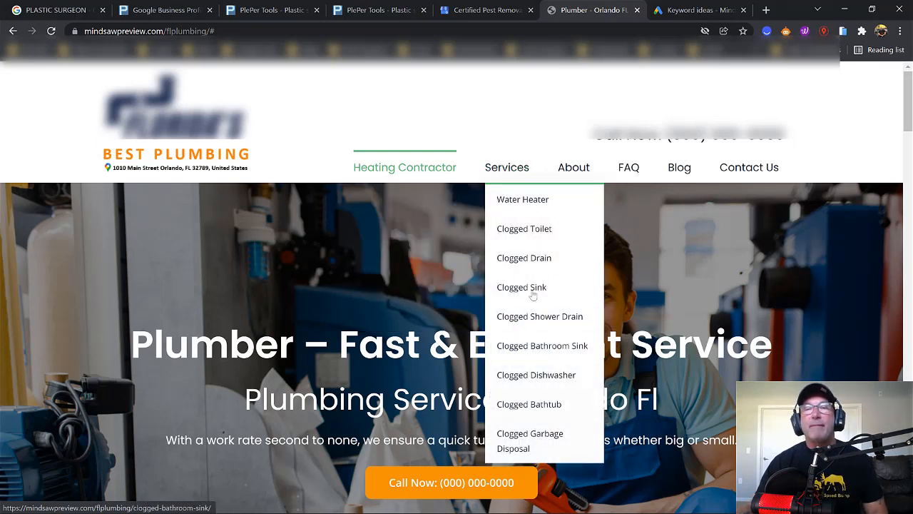
click(487, 9)
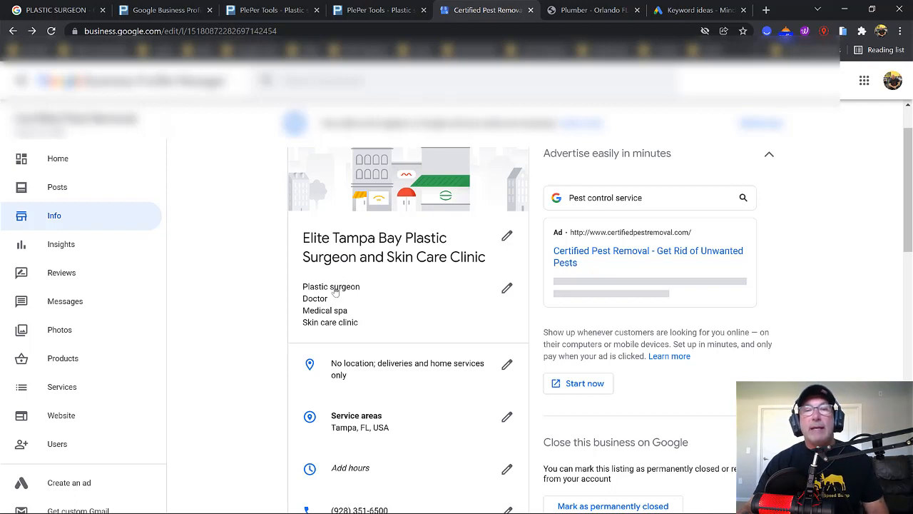
mouse_move(336, 297)
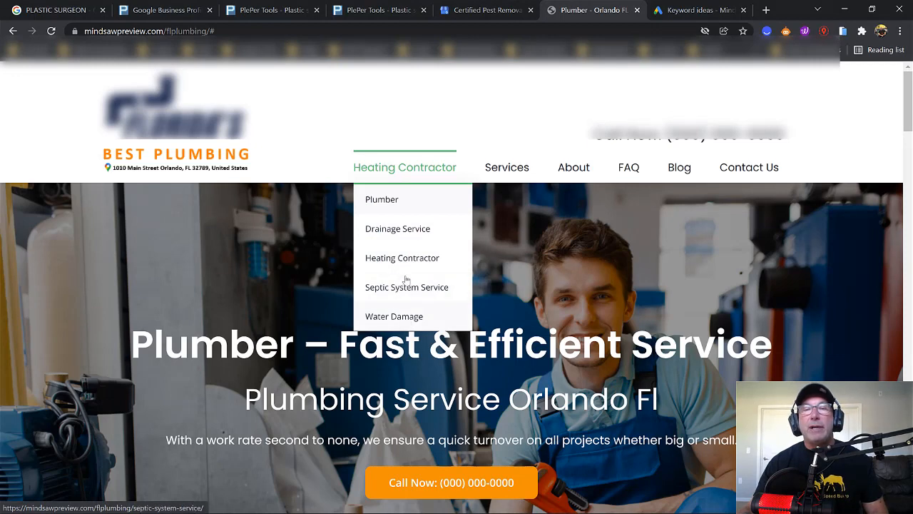
mouse_move(393, 265)
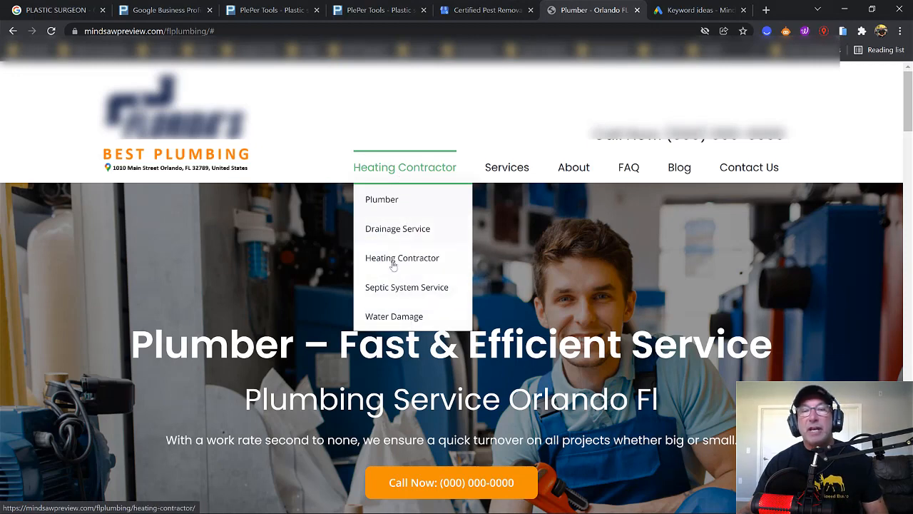
mouse_move(394, 316)
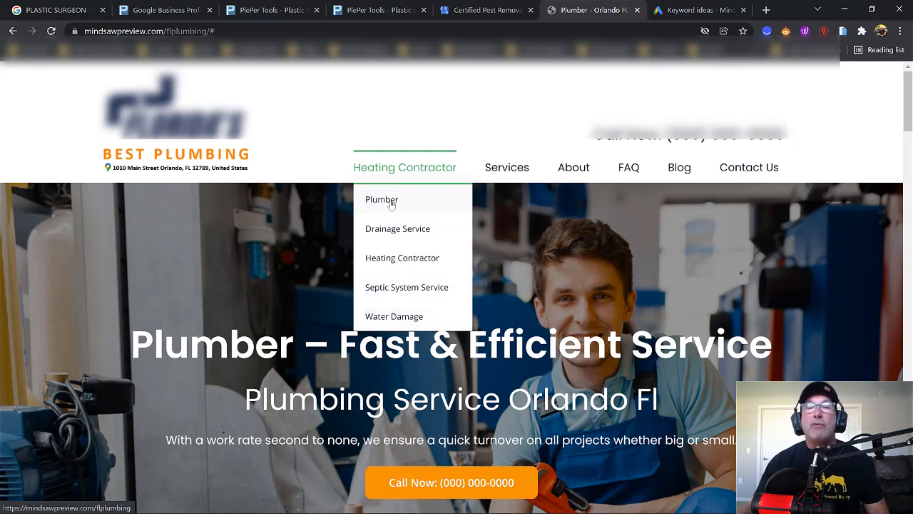
Open the Best Plumbing Drainage Service page, then switch to Keyword Planner's plastic surgeon ideas
click(382, 199)
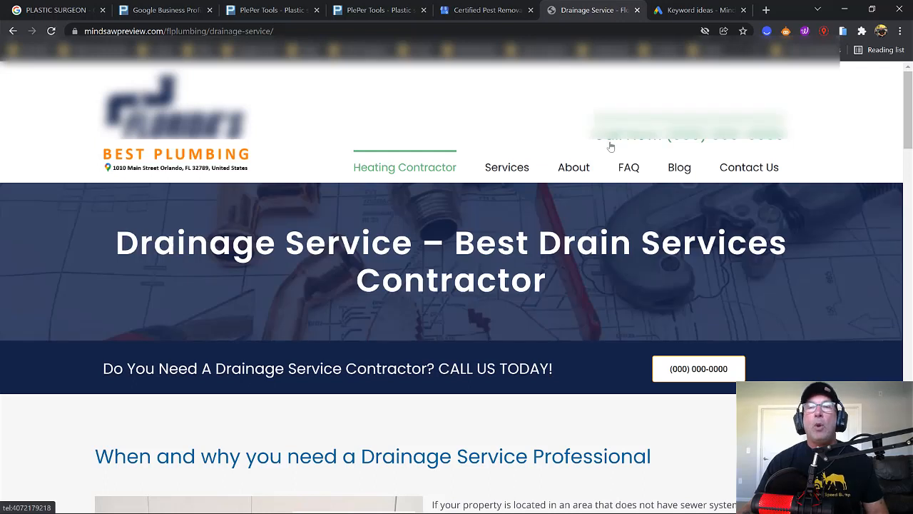
click(695, 10)
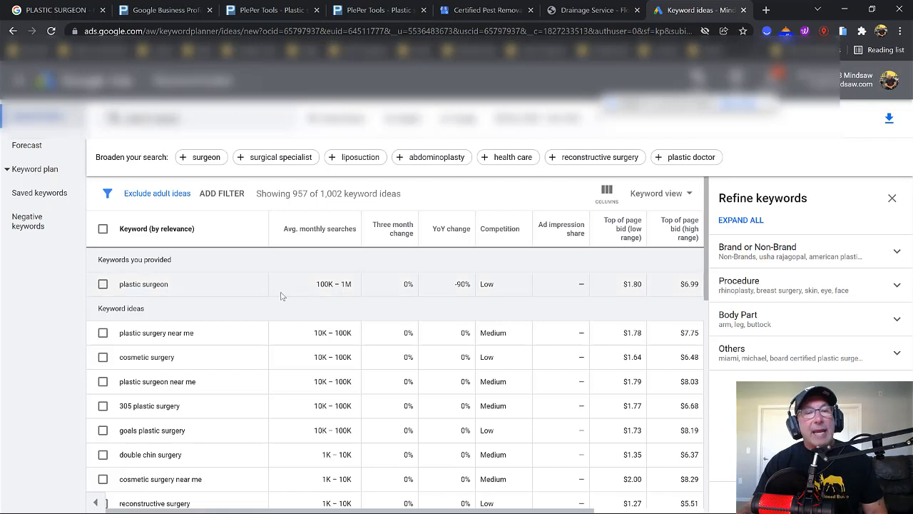
Scroll through the plastic surgeon keyword ideas, then return to the Drainage Service page
scroll(down, 3)
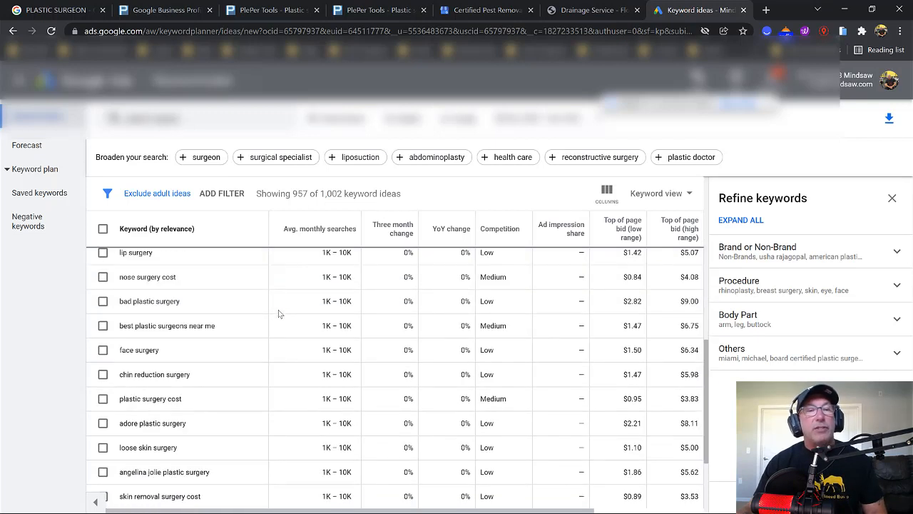
mouse_move(202, 359)
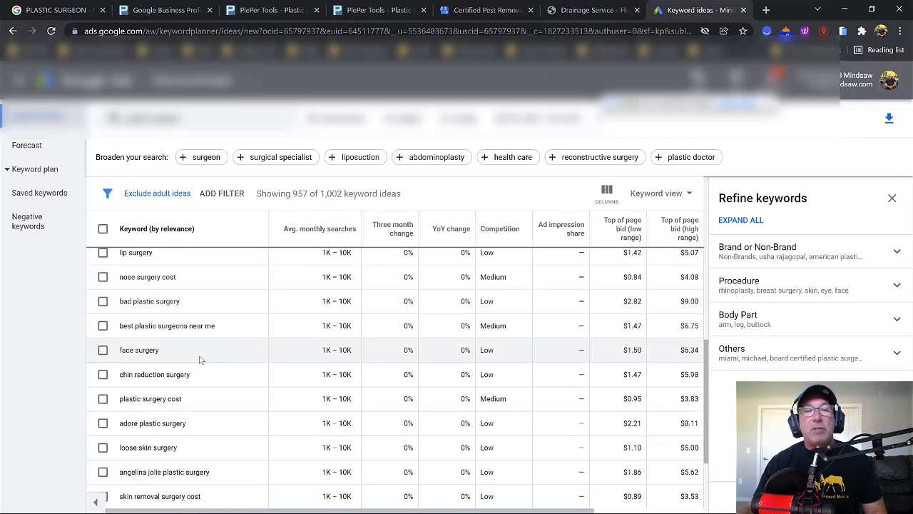
mouse_move(150, 349)
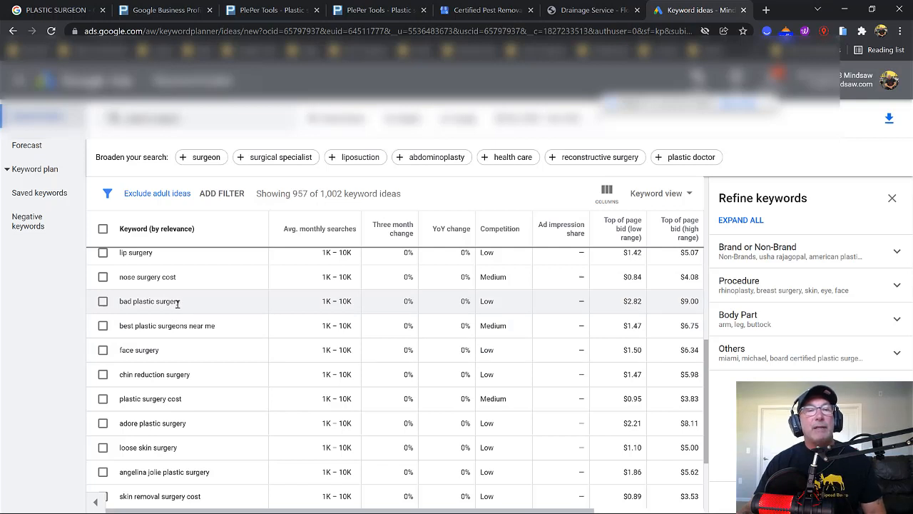
scroll(down, 3)
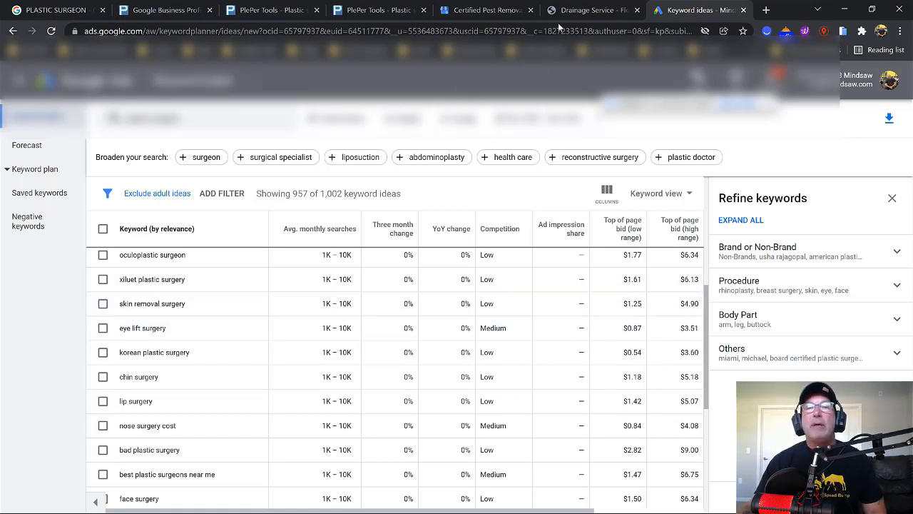
click(591, 10)
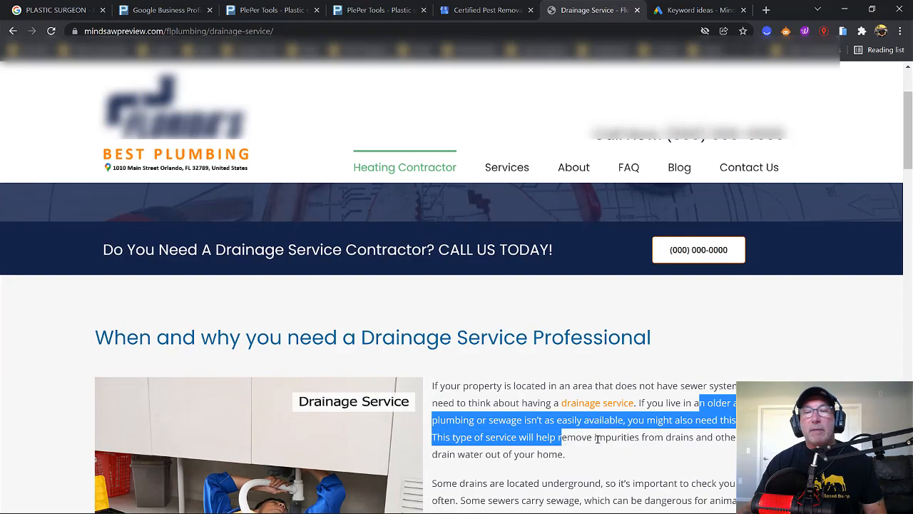
Scroll through the Drainage Service page content
scroll(down, 3)
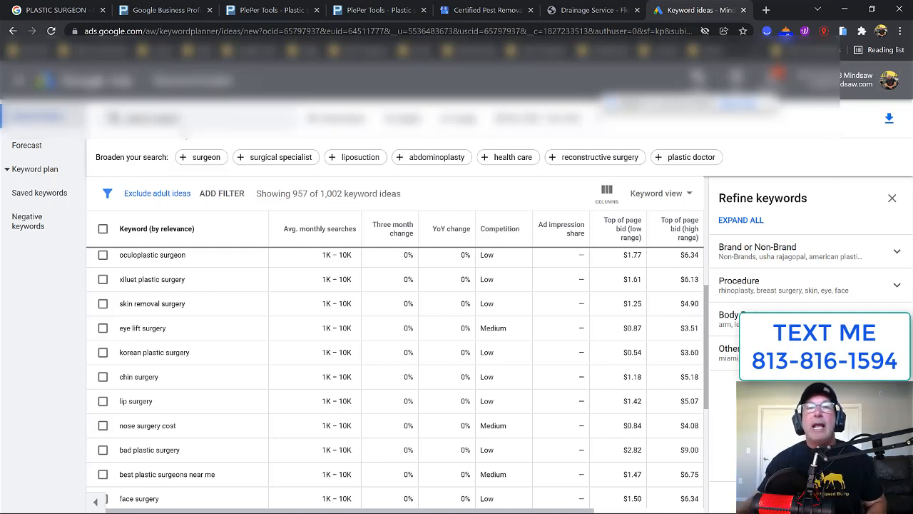
Return to PlePer's Plastic surgeon analysis ranking Plastic surgery clinic and Doctor
click(378, 10)
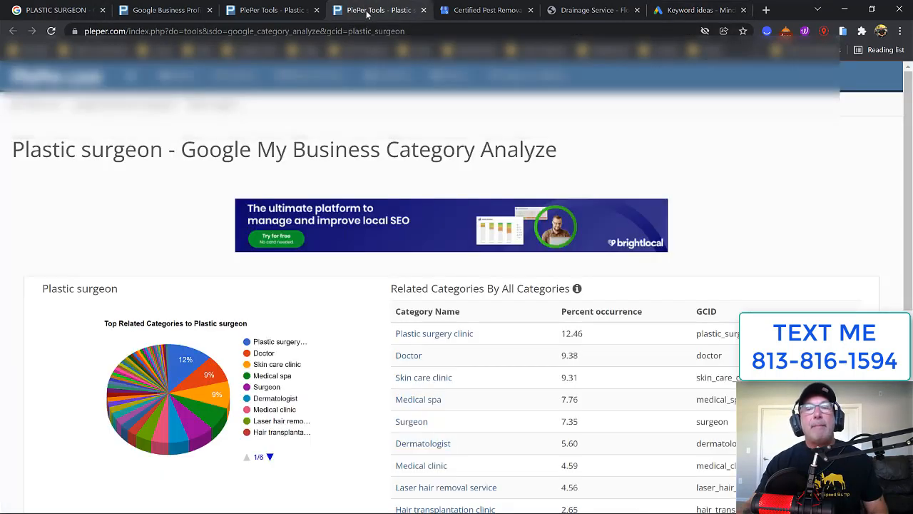
mouse_move(517, 356)
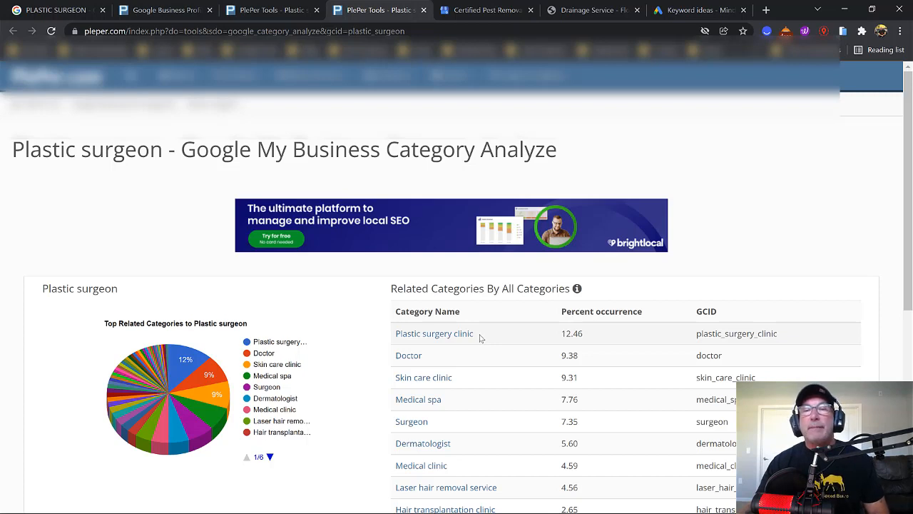
mouse_move(435, 333)
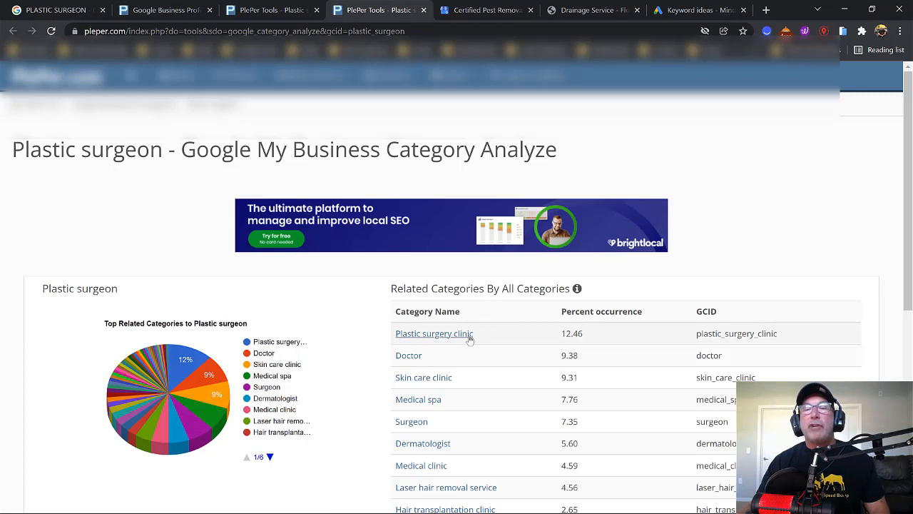
mouse_move(163, 191)
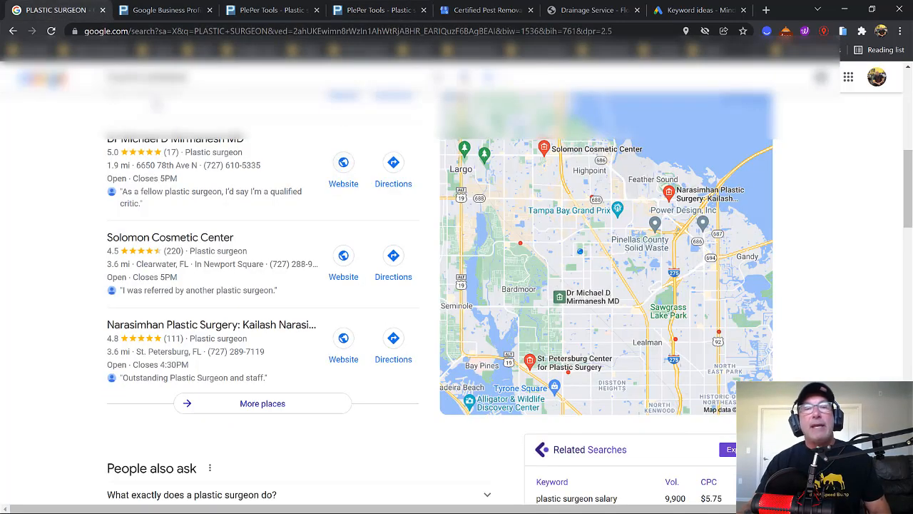
Scroll the local surgeon listings, revisit the Drainage Service page, then the keyword ideas
scroll(down, 3)
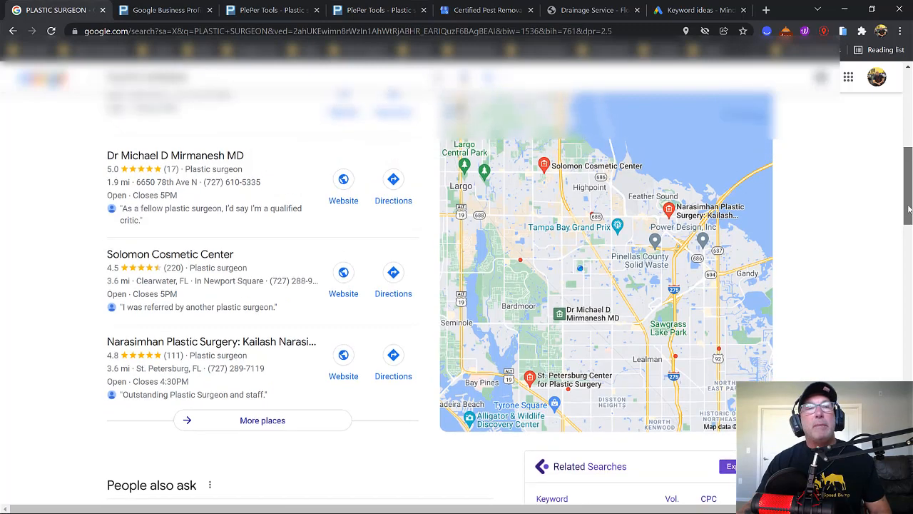
scroll(down, 3)
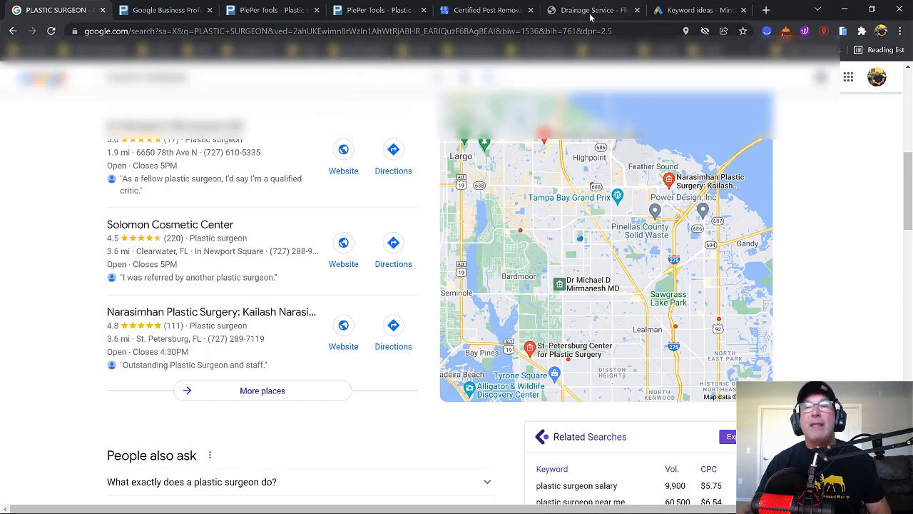
click(585, 10)
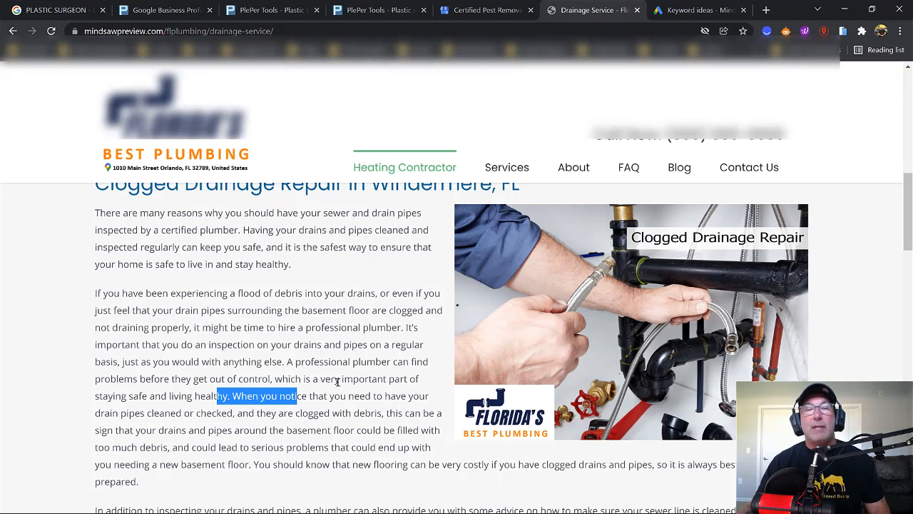
click(699, 10)
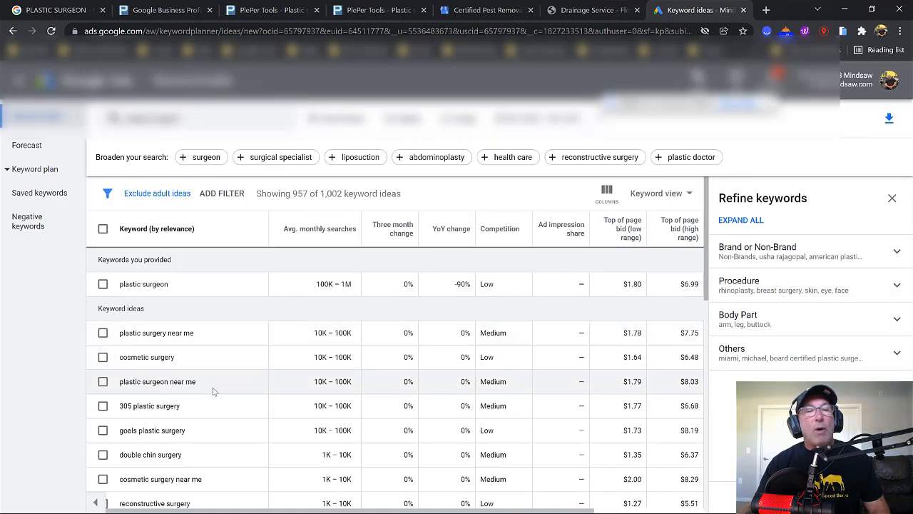
scroll(down, 3)
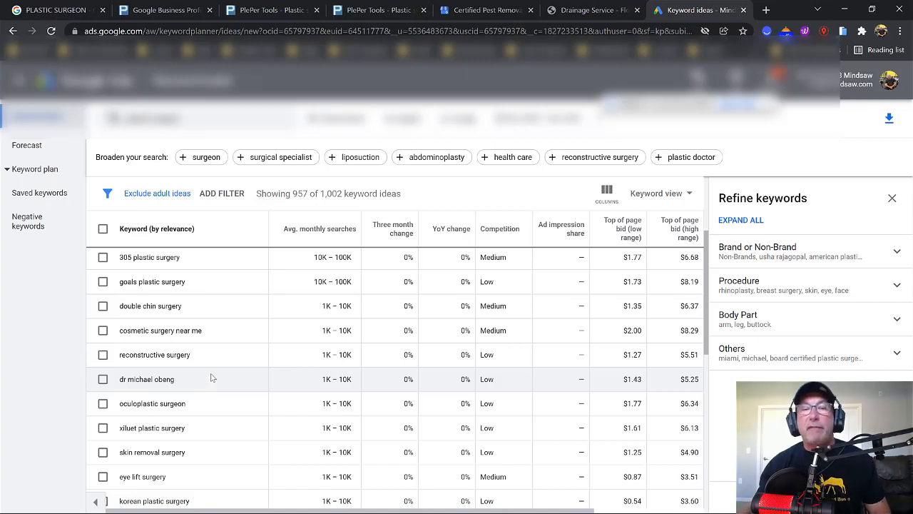
mouse_move(221, 379)
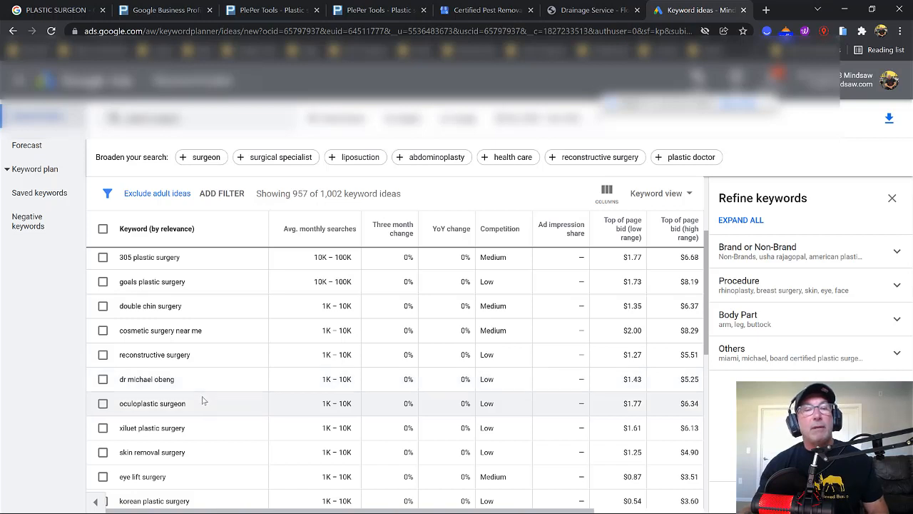
scroll(down, 3)
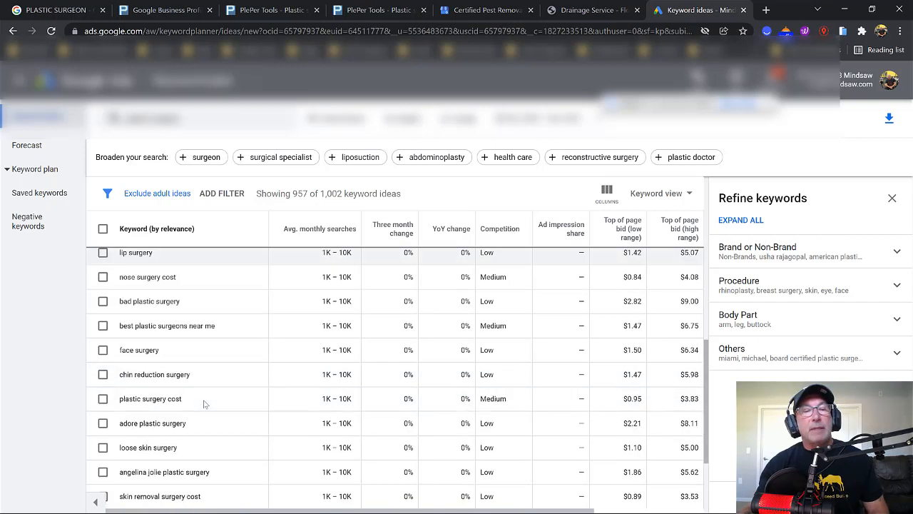
scroll(down, 3)
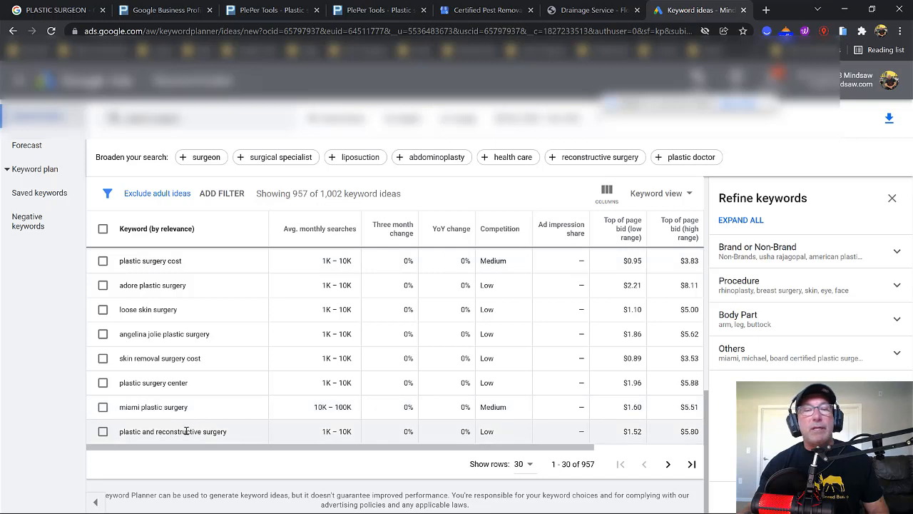
mouse_move(168, 370)
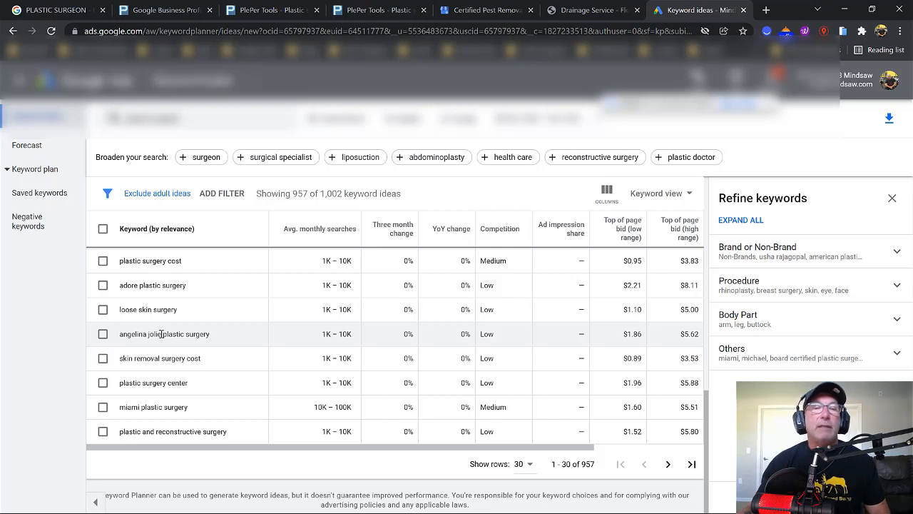
mouse_move(163, 333)
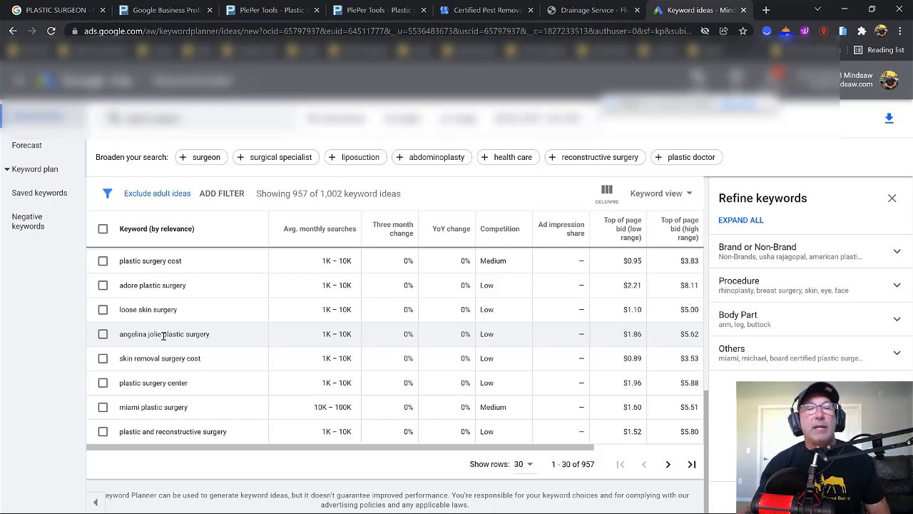
mouse_move(214, 341)
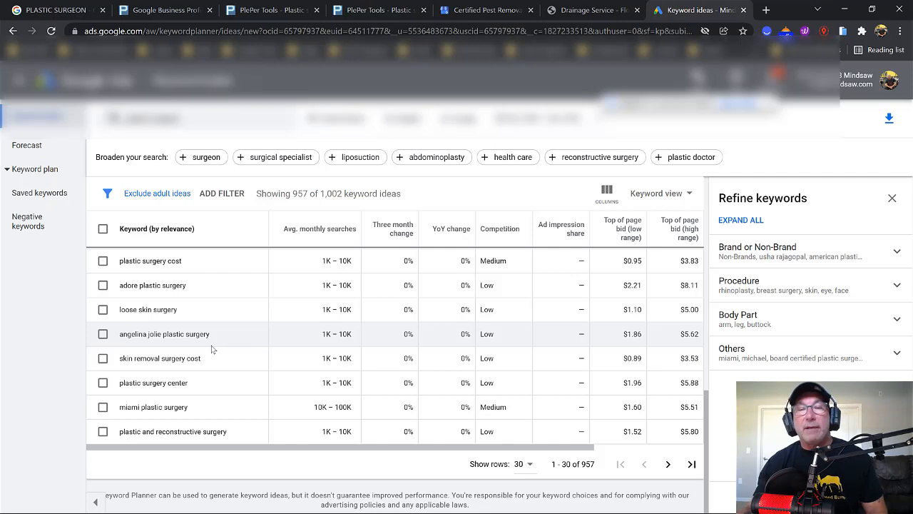
scroll(down, 3)
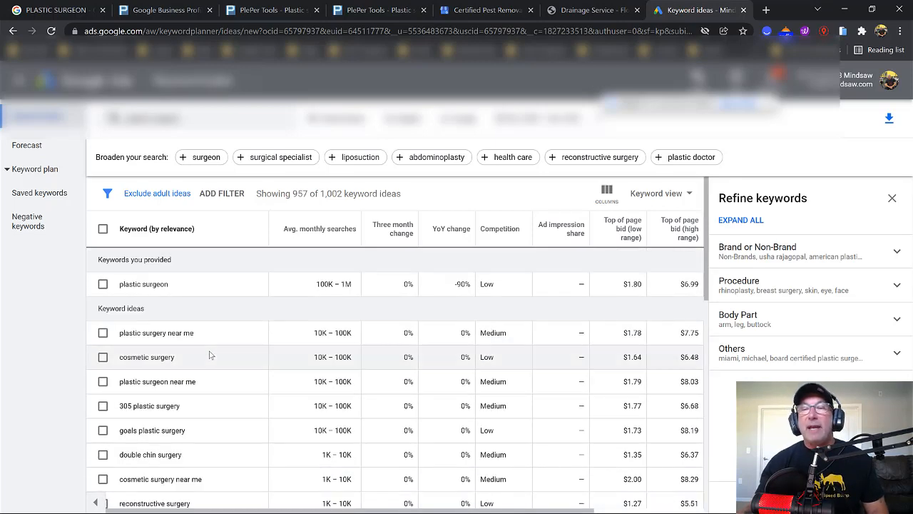
scroll(down, 3)
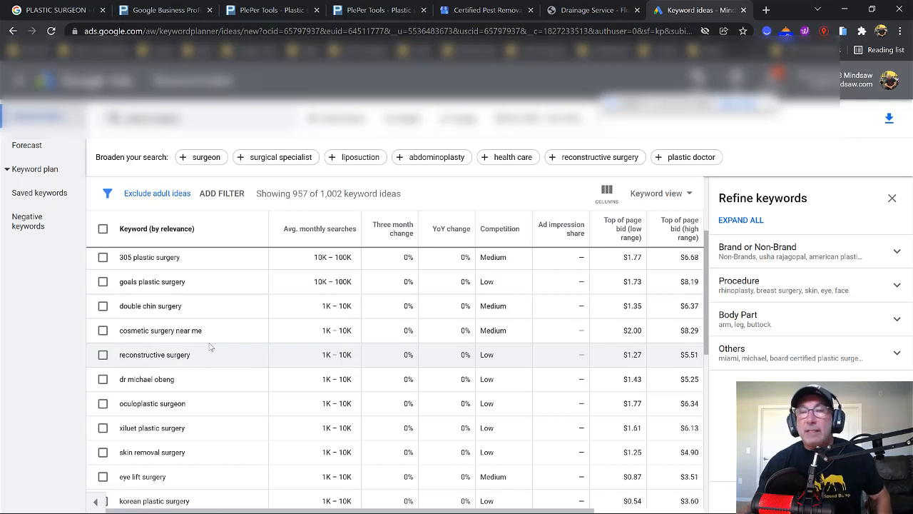